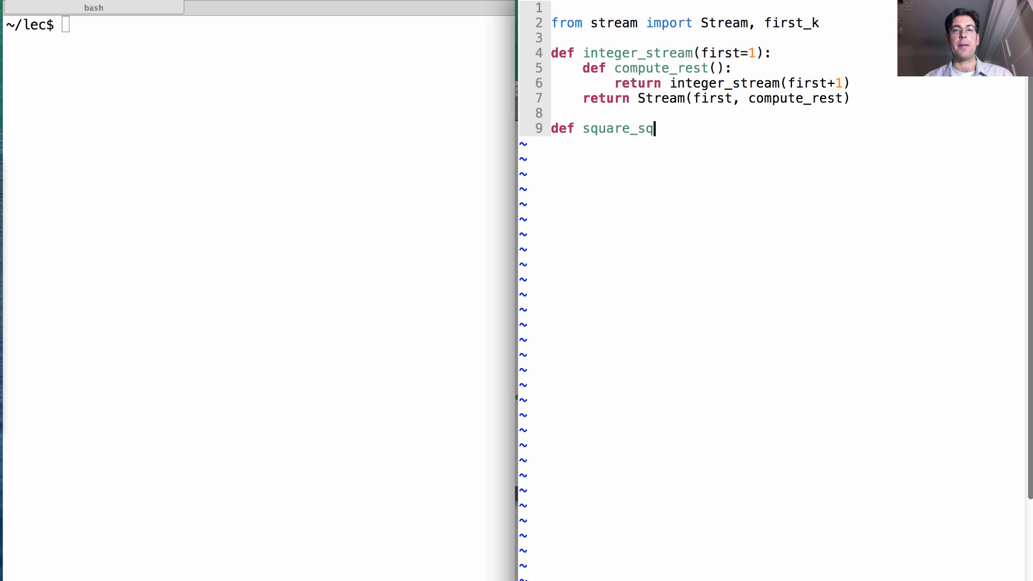
Step: Write def square_stream(s) with squared = s.first * s.first returning Stream(squared, square_stream(s.rest))
text(ream()
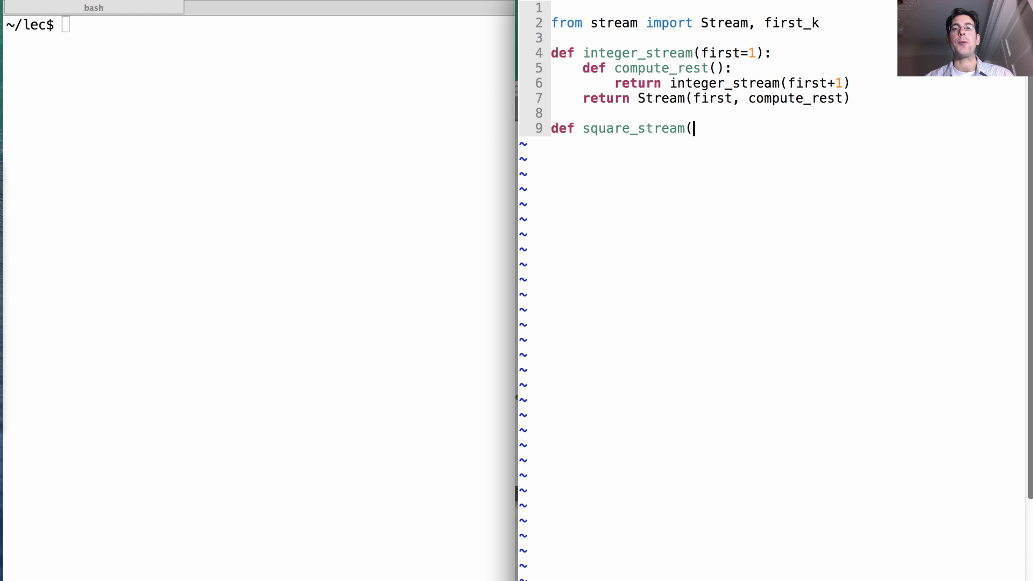
text(s):)
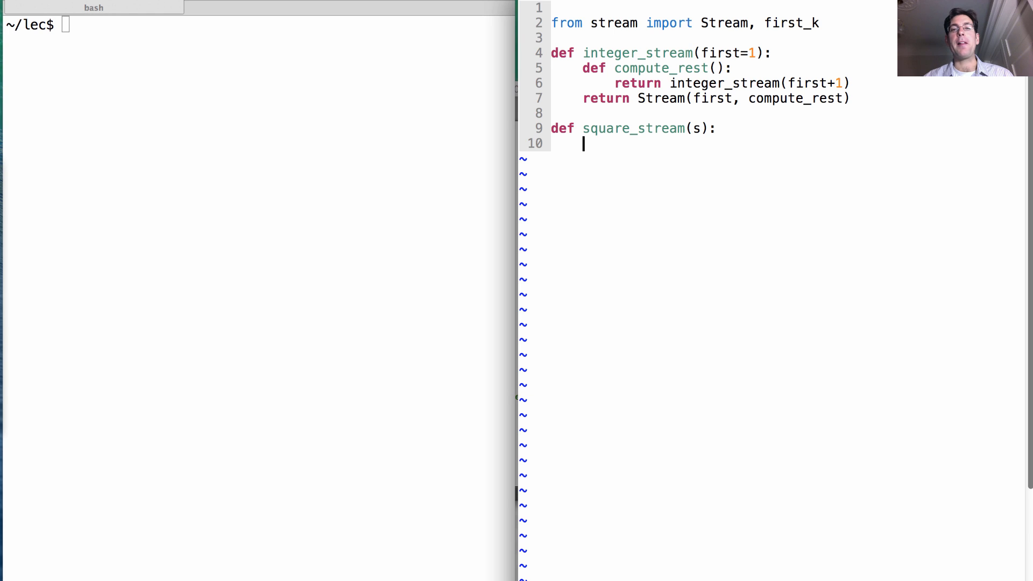
text(squared = s.fir)
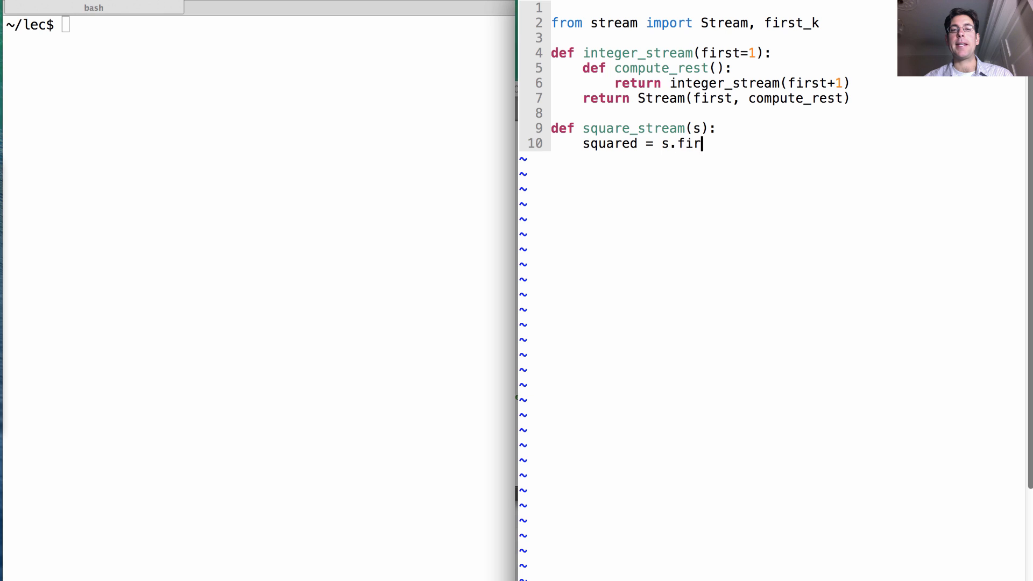
text(st * s.first)
text(return St)
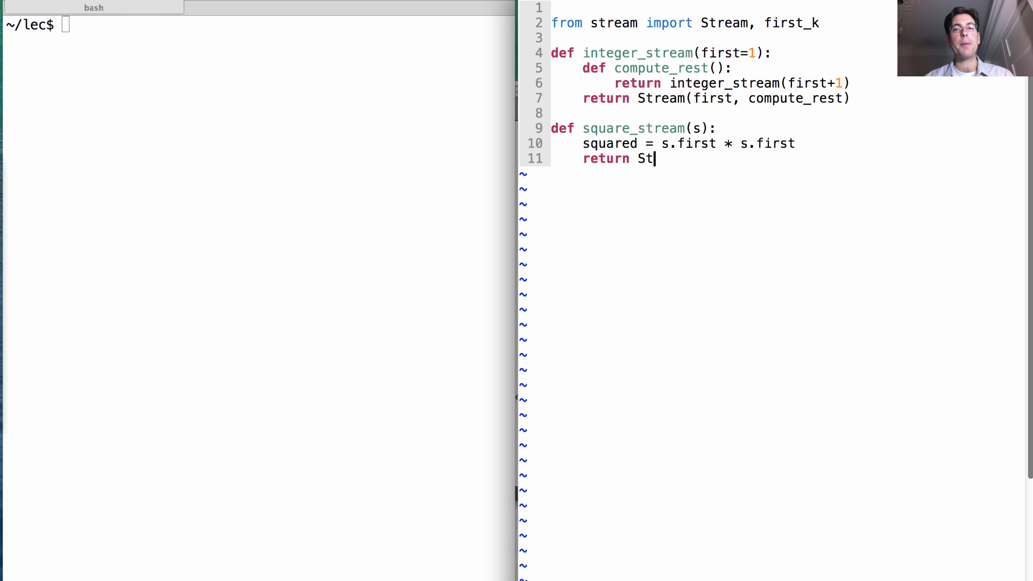
text(ream(square)
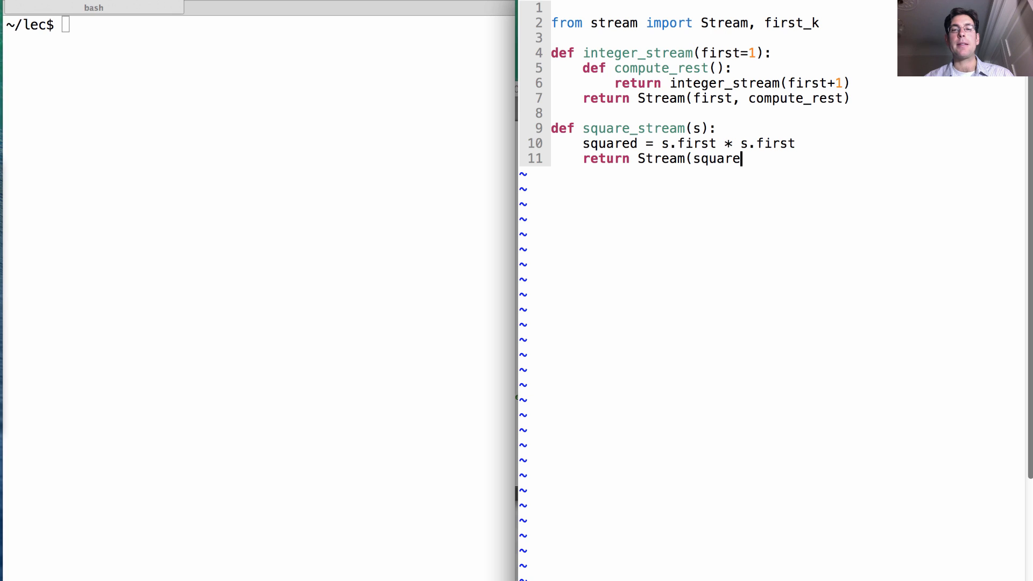
text(d,)
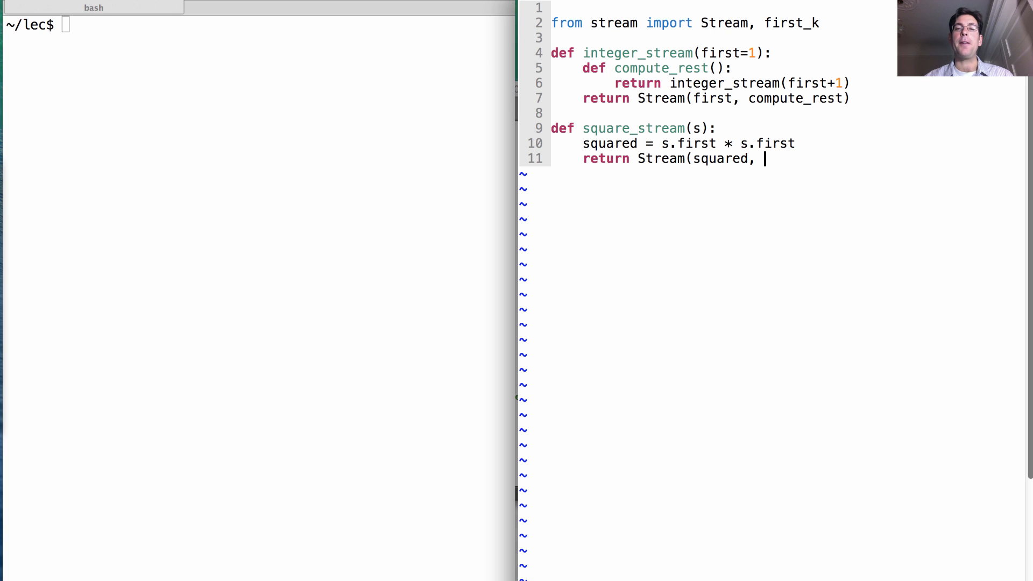
text(square_strea)
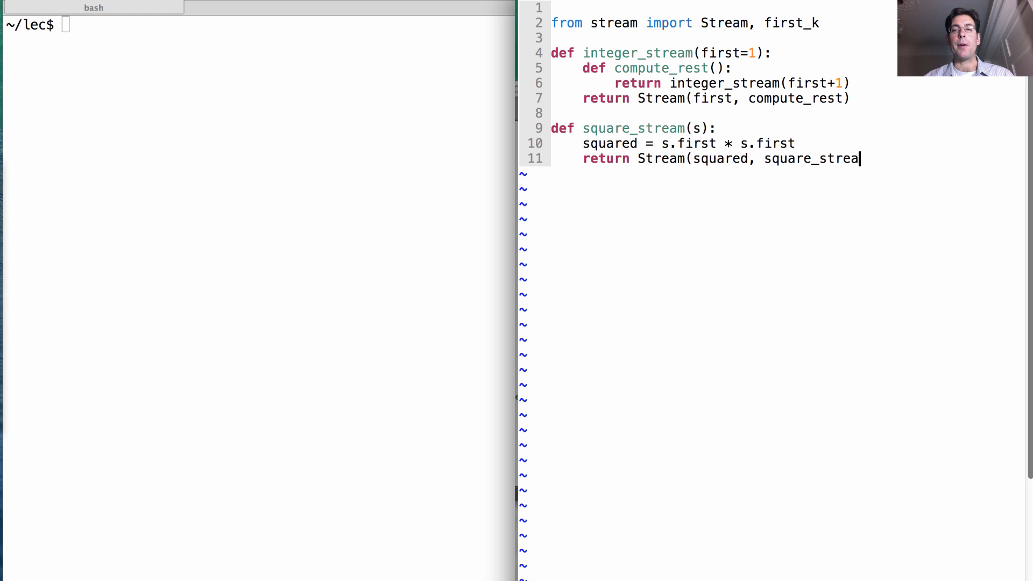
text(m()
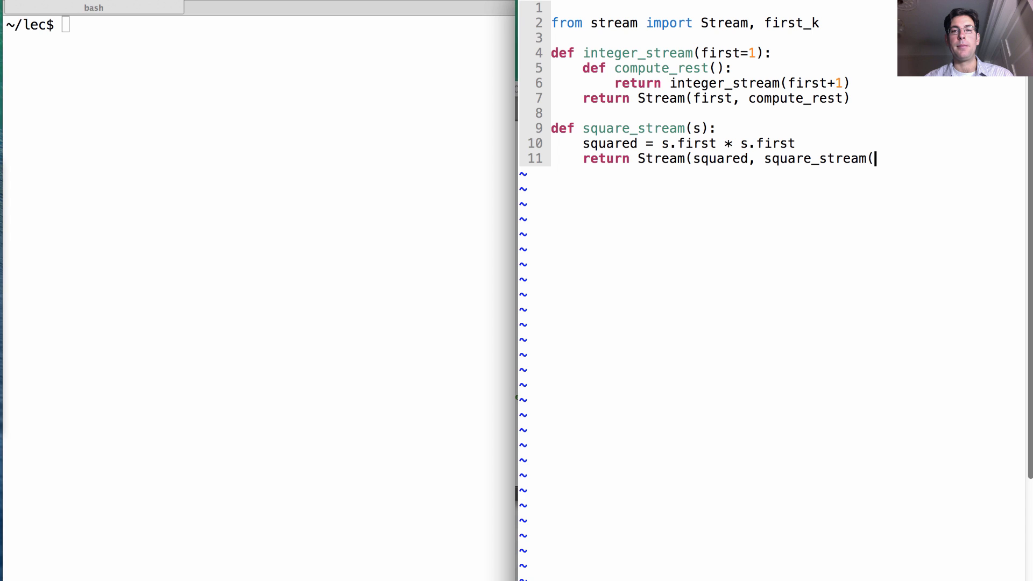
text(s.rest)
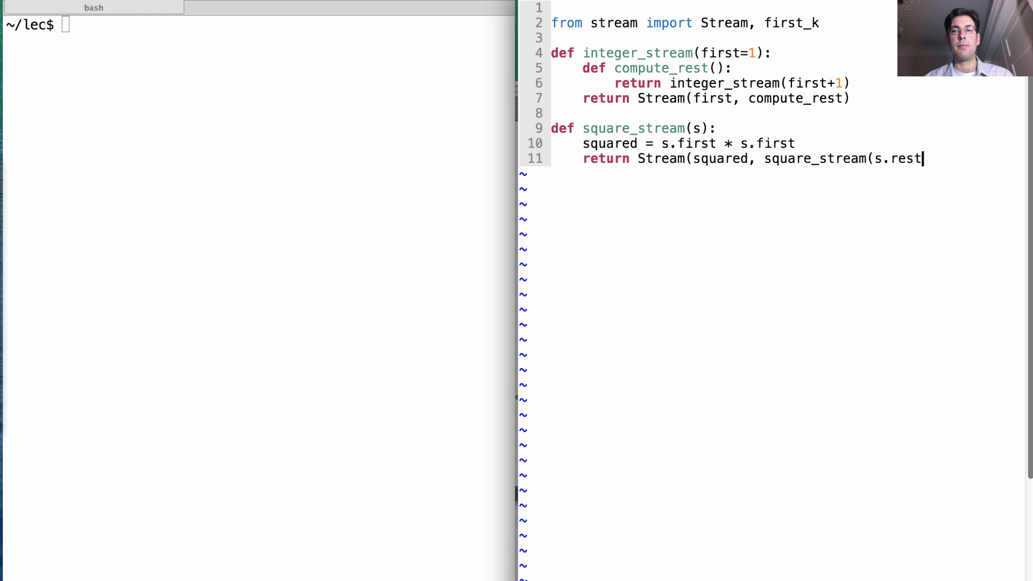
text())
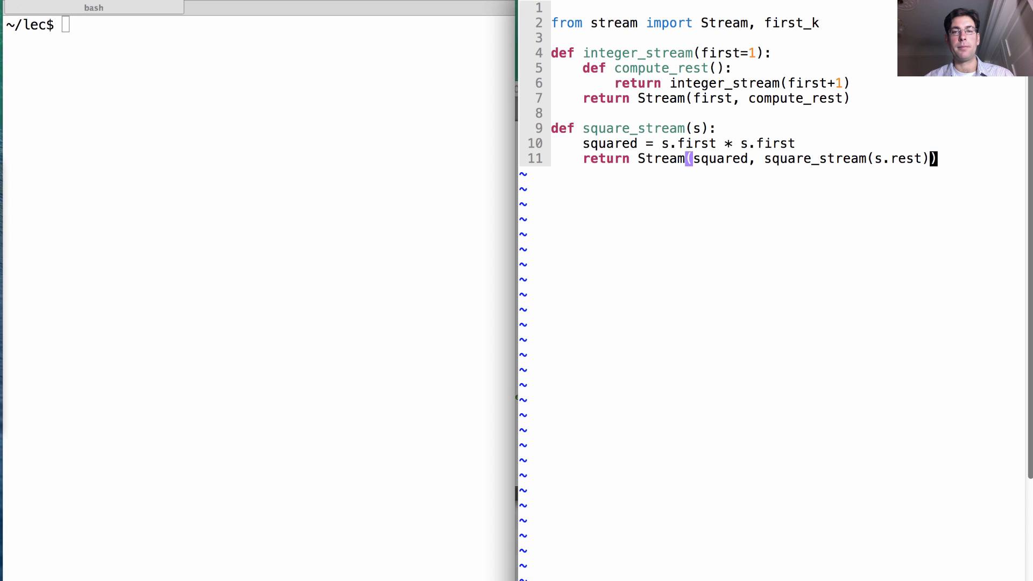
mouse_move(932, 161)
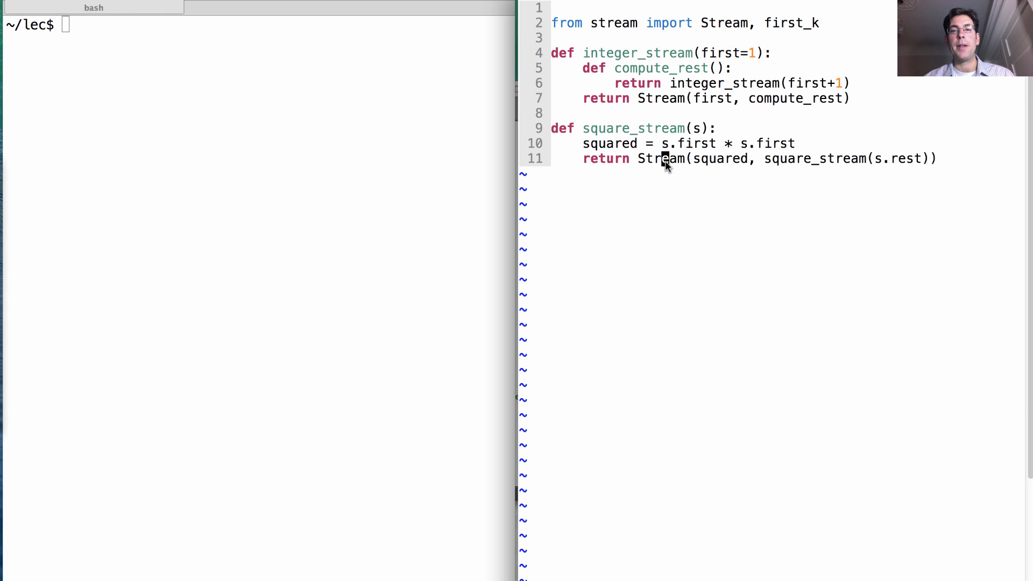
Step: Wrap the recursive square_stream(s.rest) call in a lambda so the rest is computed lazily
double_click(813, 159)
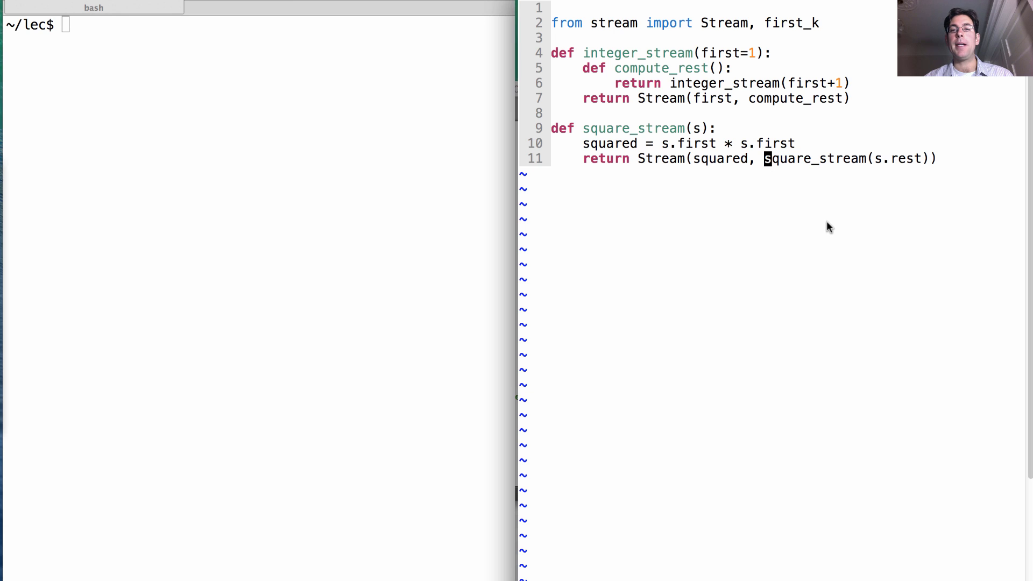
text(lambda:)
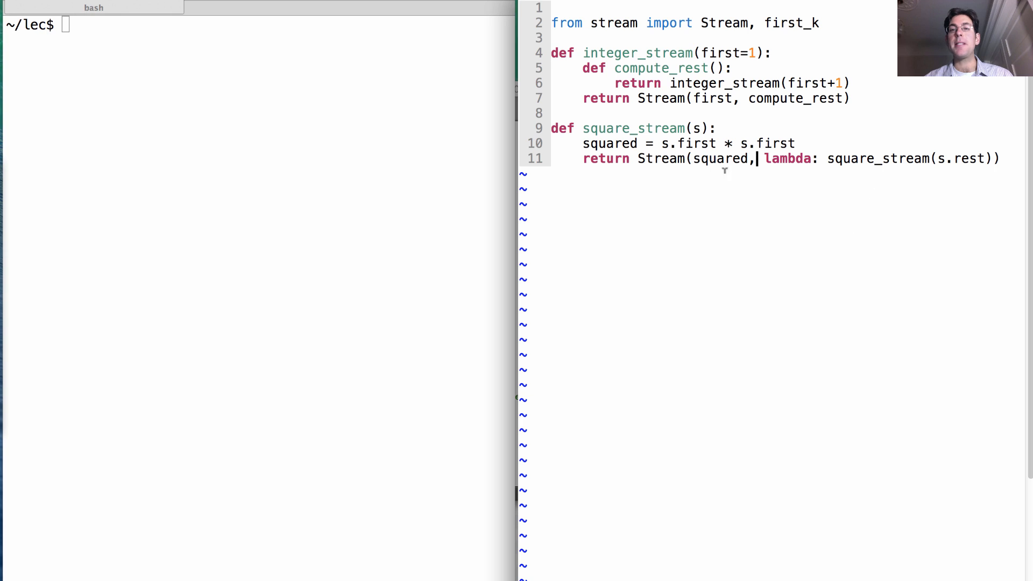
mouse_move(866, 180)
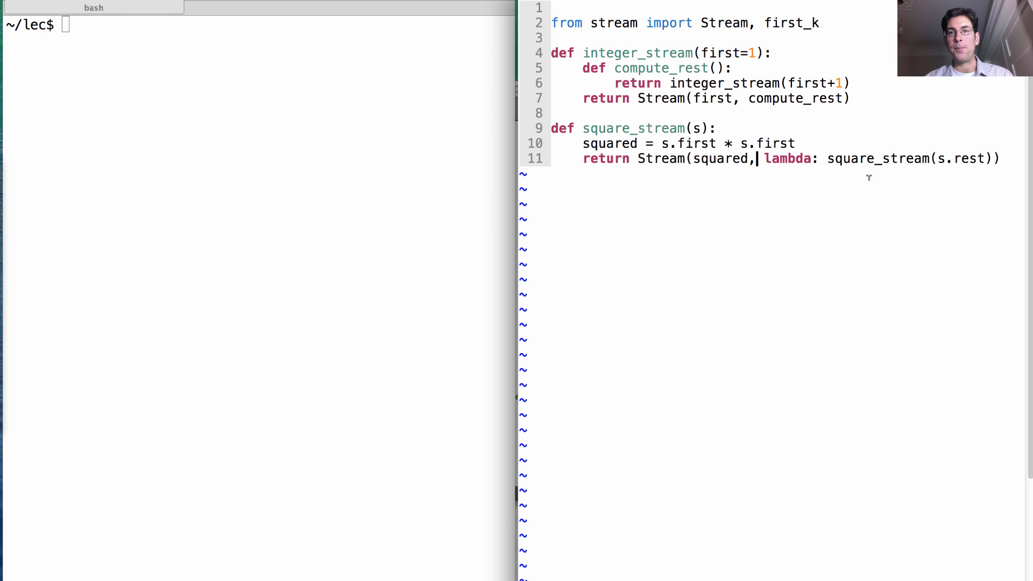
drag(758, 158, 981, 159)
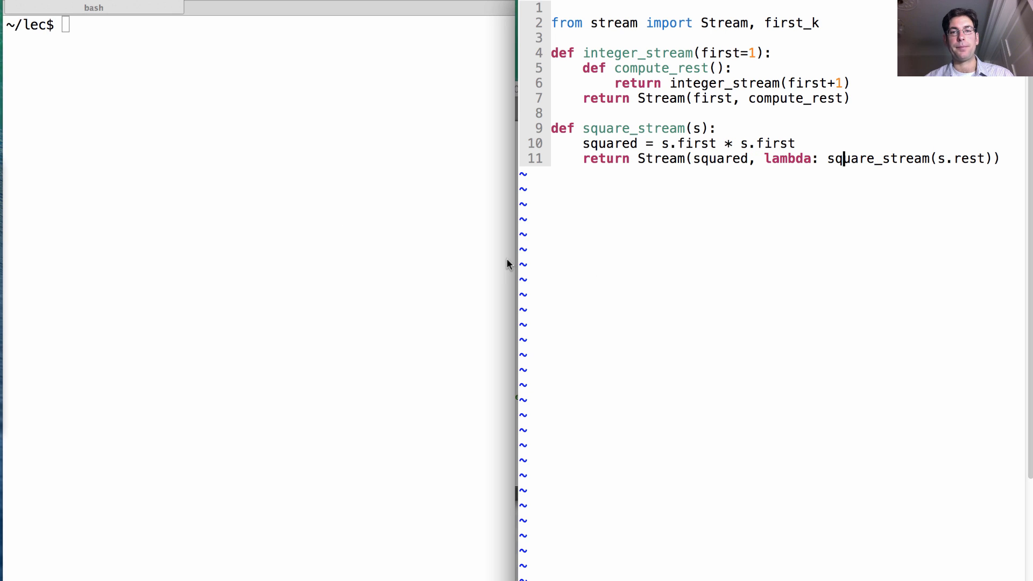
Step: Add s = integer_stream(1) to the file and launch python3 -i ex.py
text(s =)
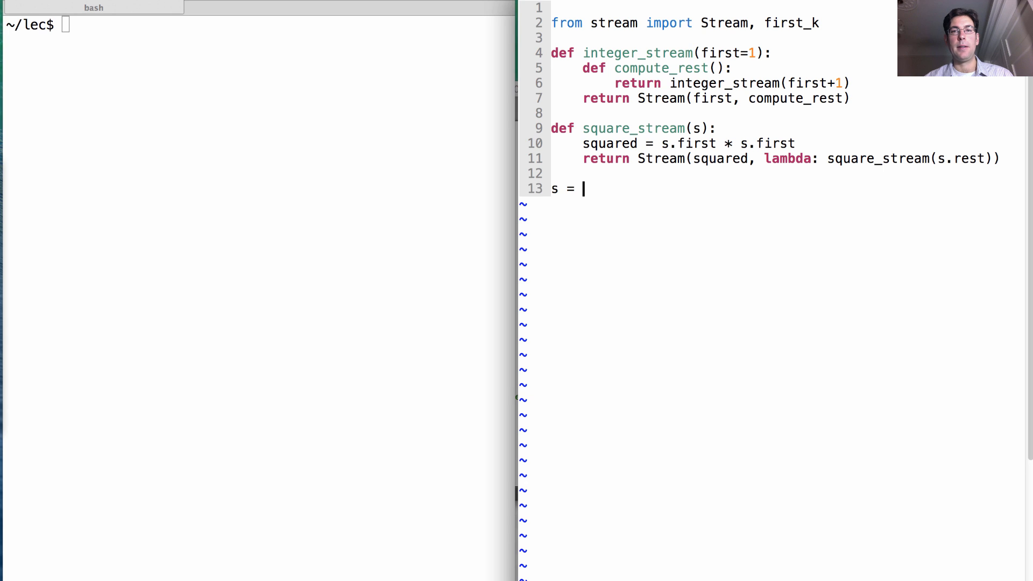
text(integer_stream)
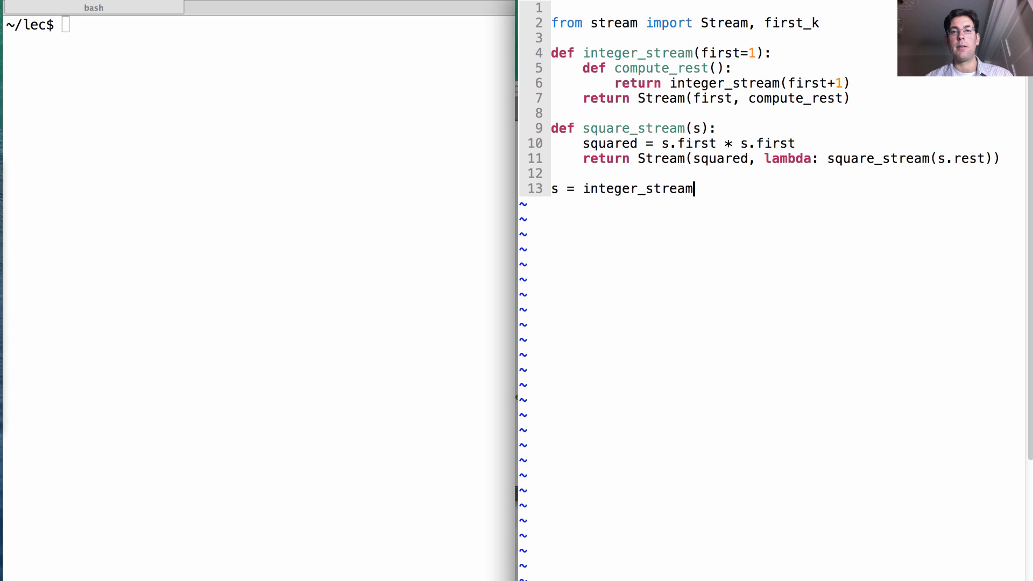
text((1))
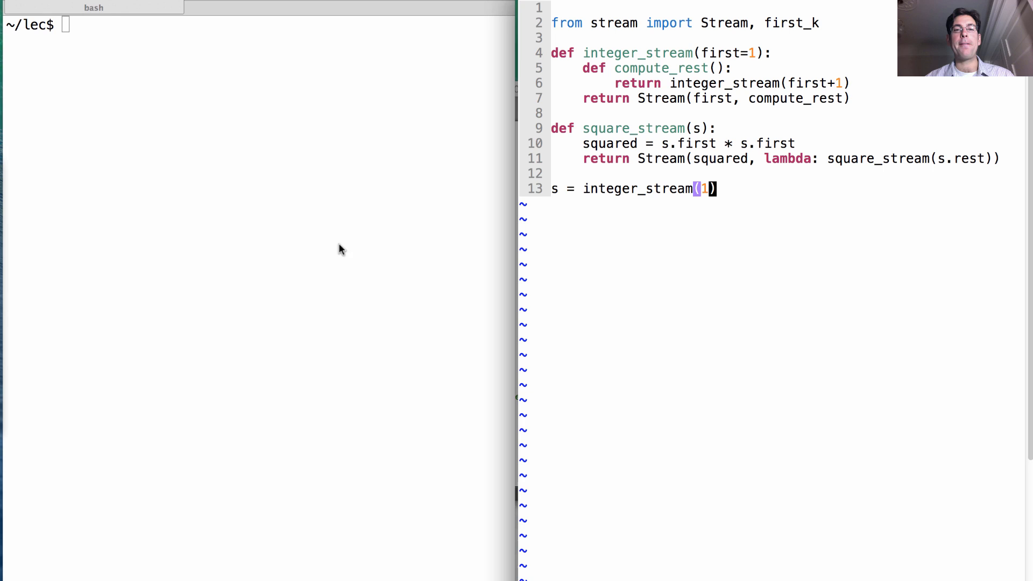
text(python3 -i ex.py)
text(s)
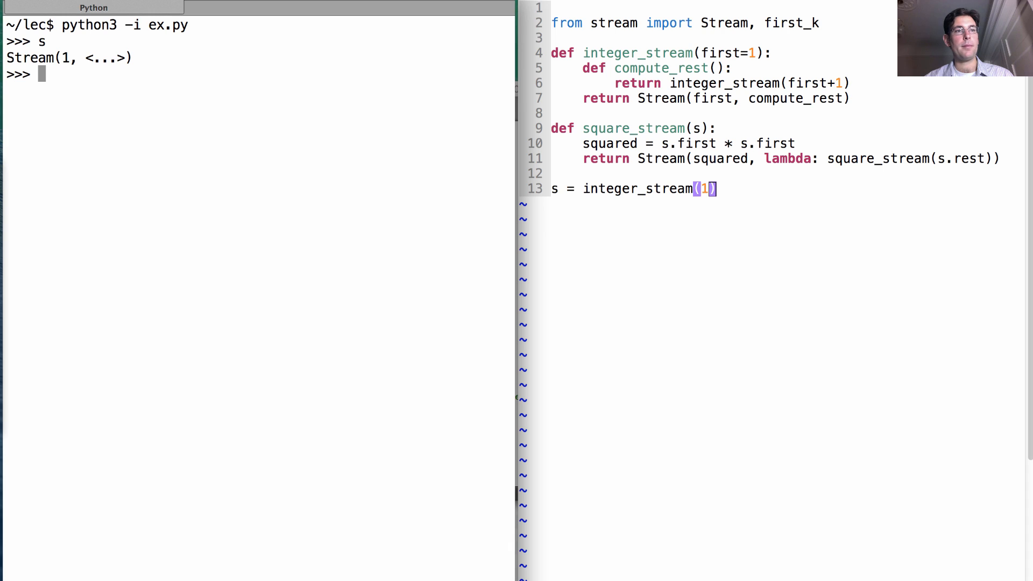
Step: Define ss = square_stream(s) and show first_k(ss, 10) giving the squares 1 through 100
text(first_k(s, 10)
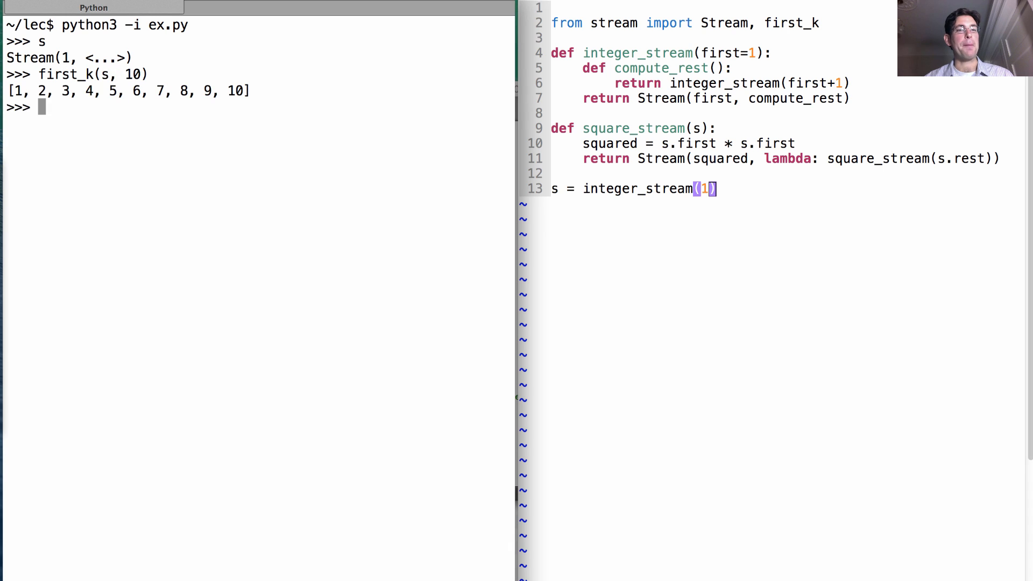
text(su)
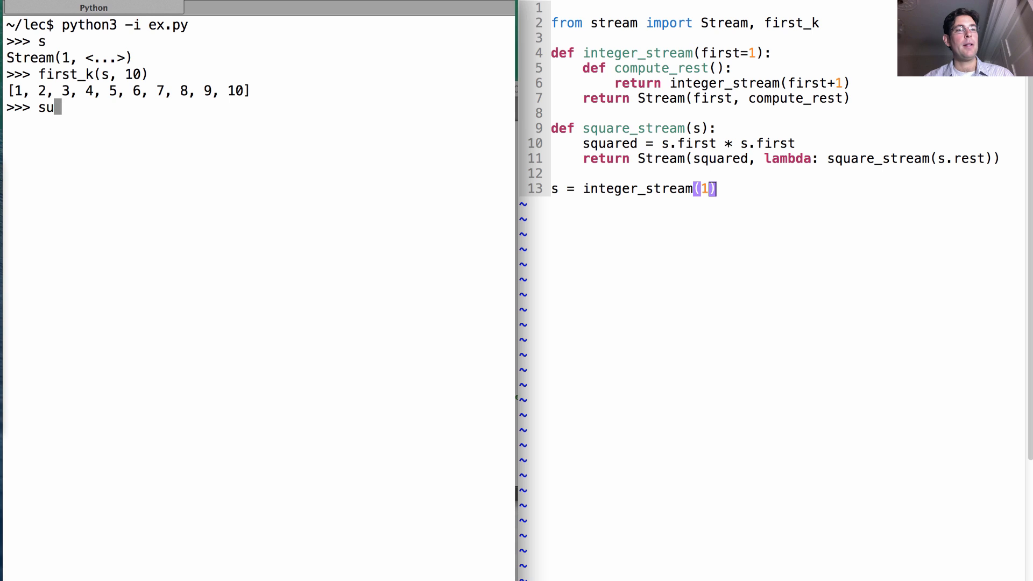
text(quare_stream()
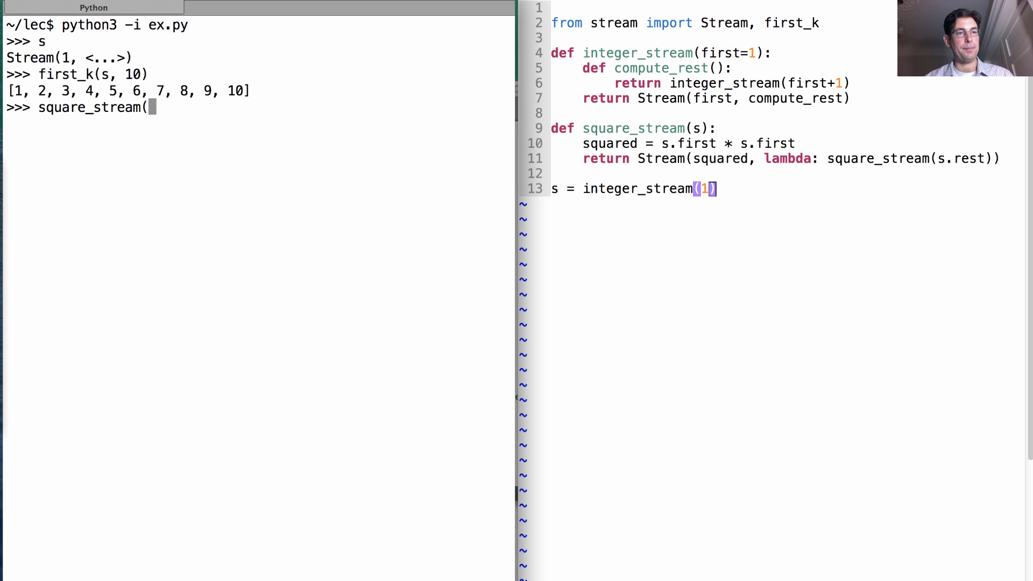
text(s))
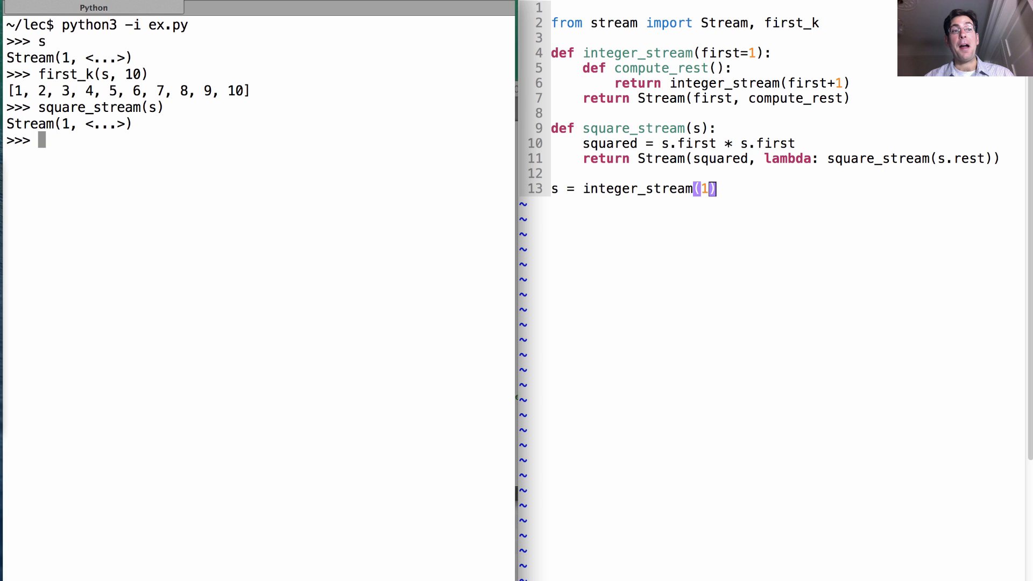
text(square_stream(s))
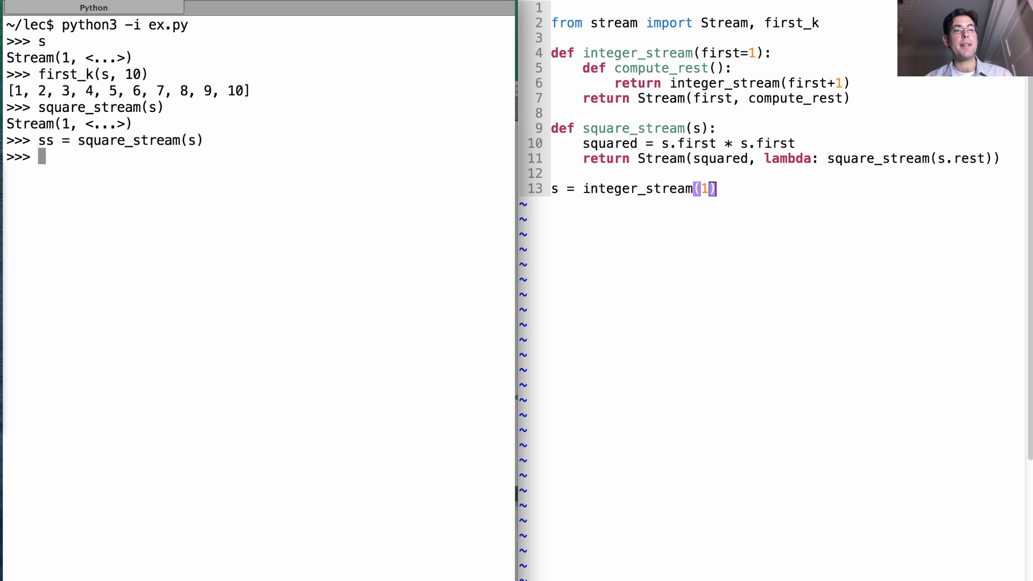
text(first_k)
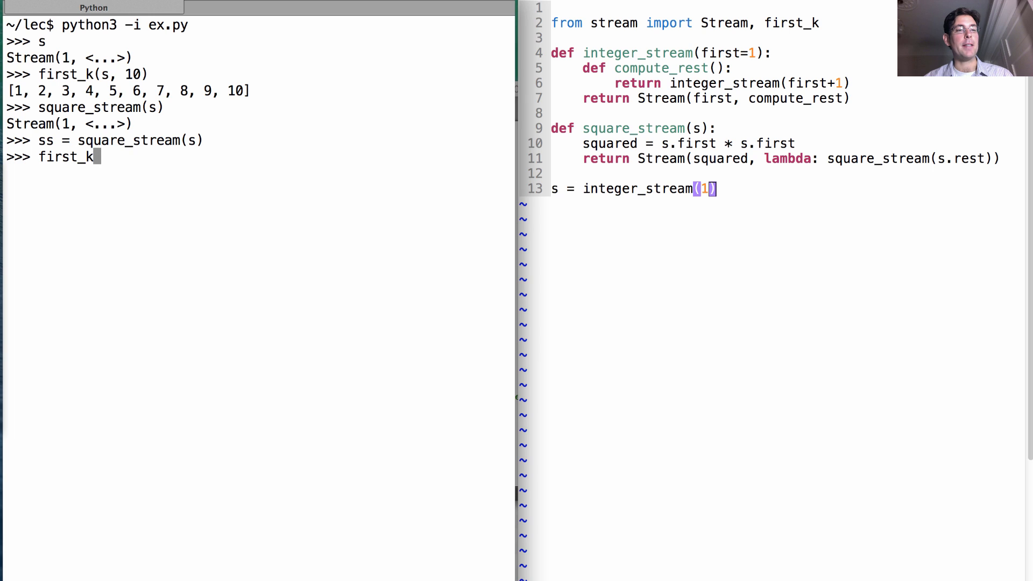
text(ss, 10)
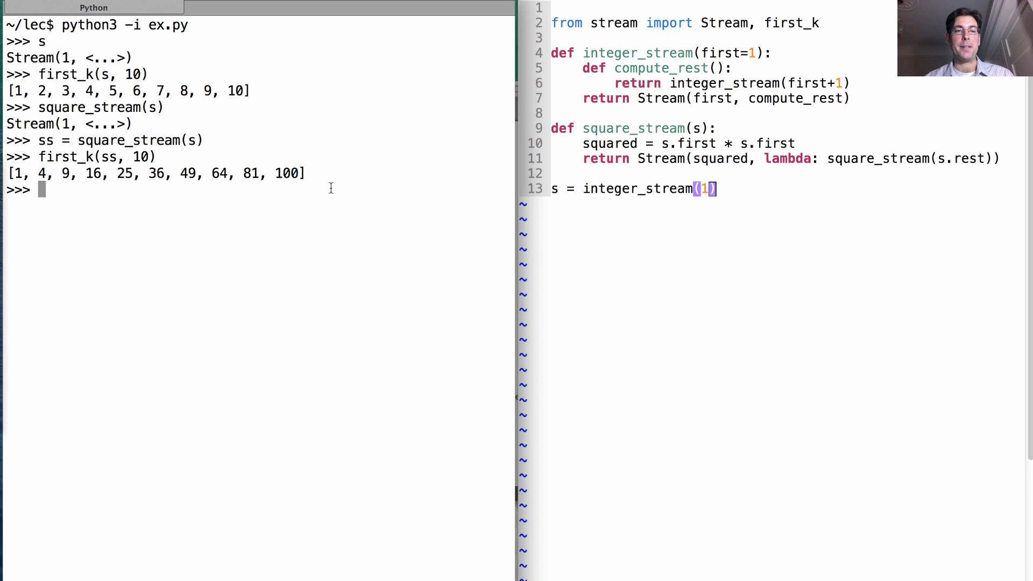
mouse_move(865, 384)
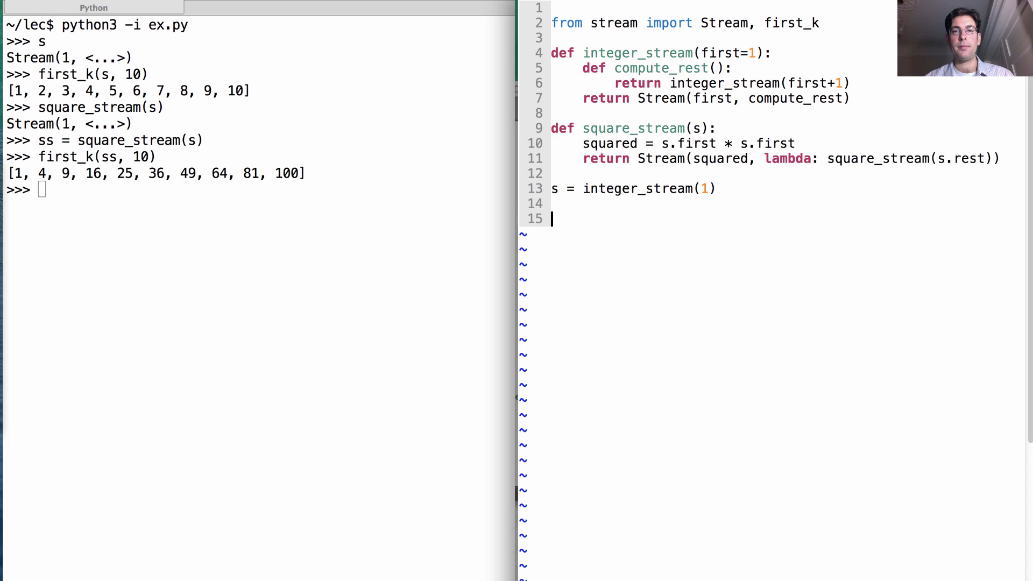
Step: Start def add_streams(s, t) with added = s.first + t.first
text(def add_streams)
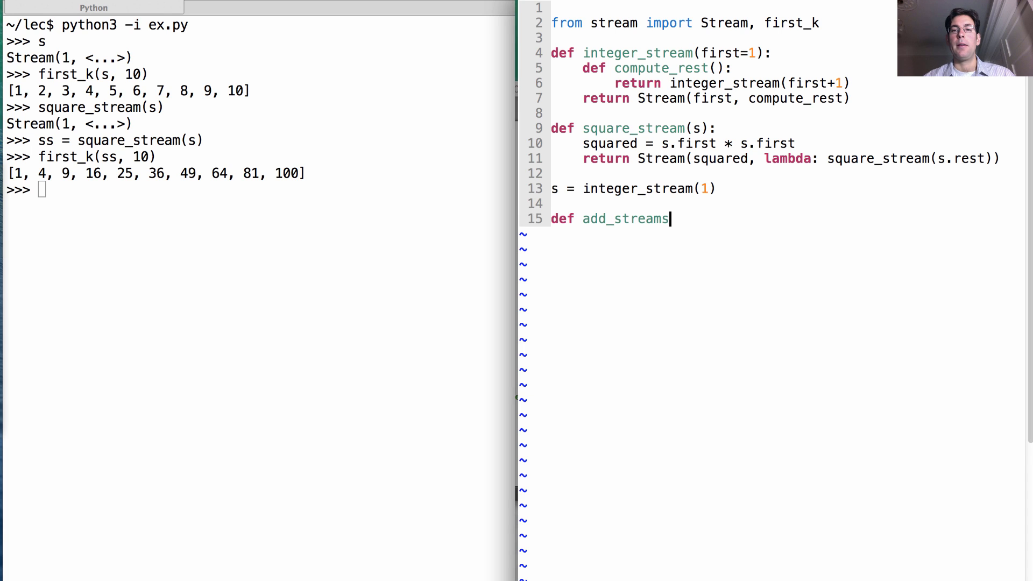
text((s, t):)
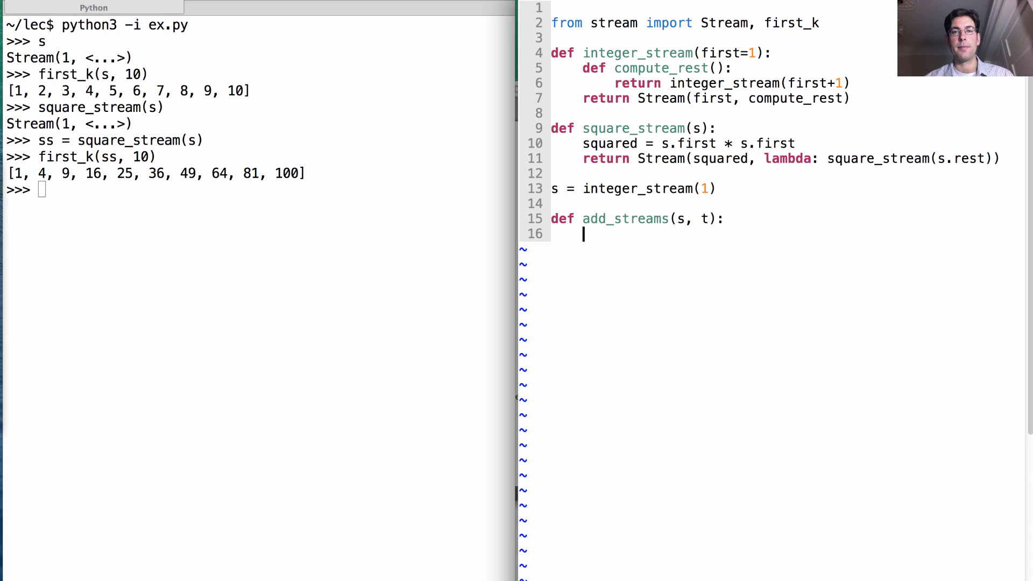
text(added =)
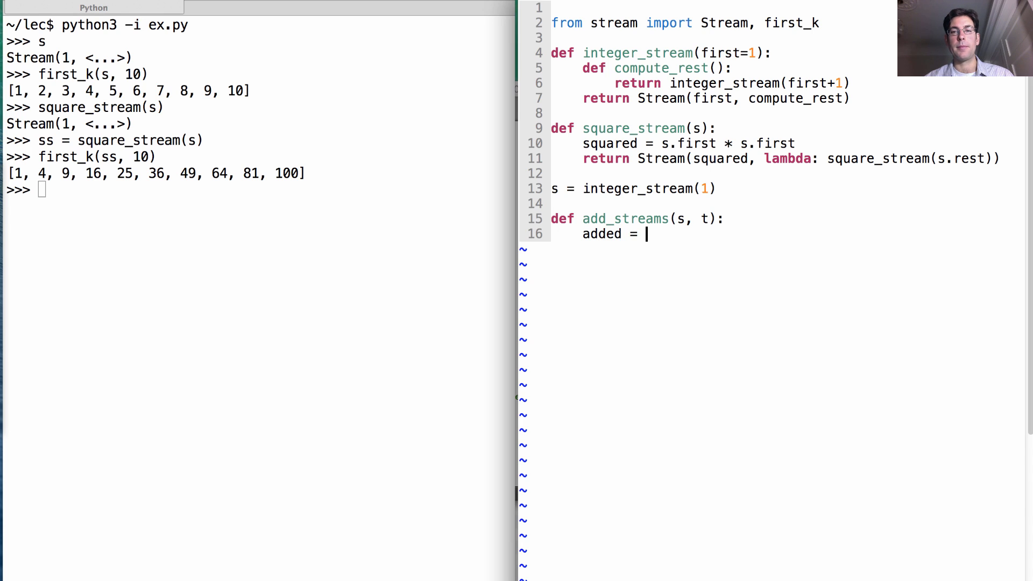
text(s.first +)
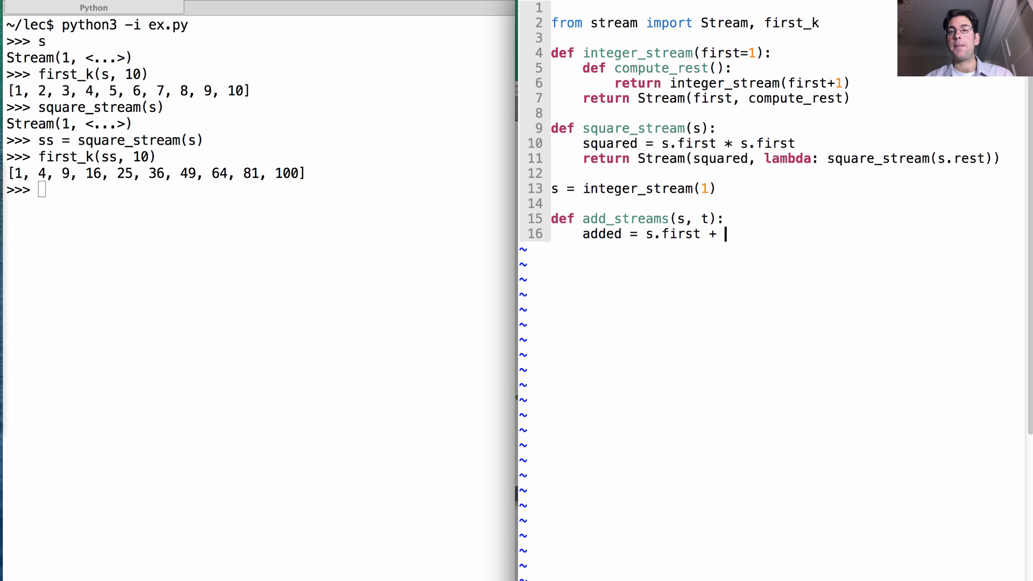
text(t.first)
text(def co)
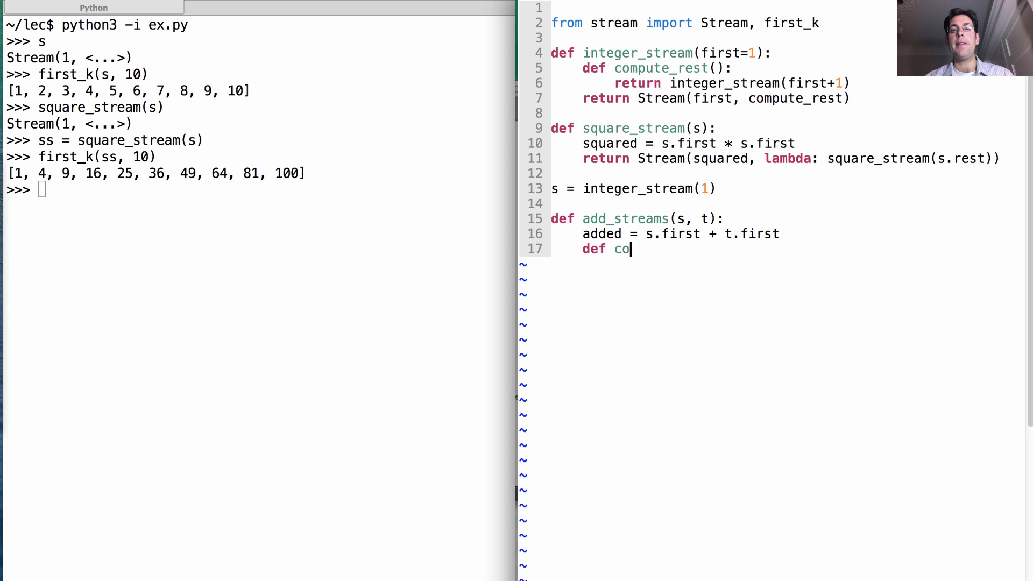
Step: Add nested compute_rest returning add_streams(s.rest, t.rest) and return Stream(added, compute_rest)
text(mpute_rest():)
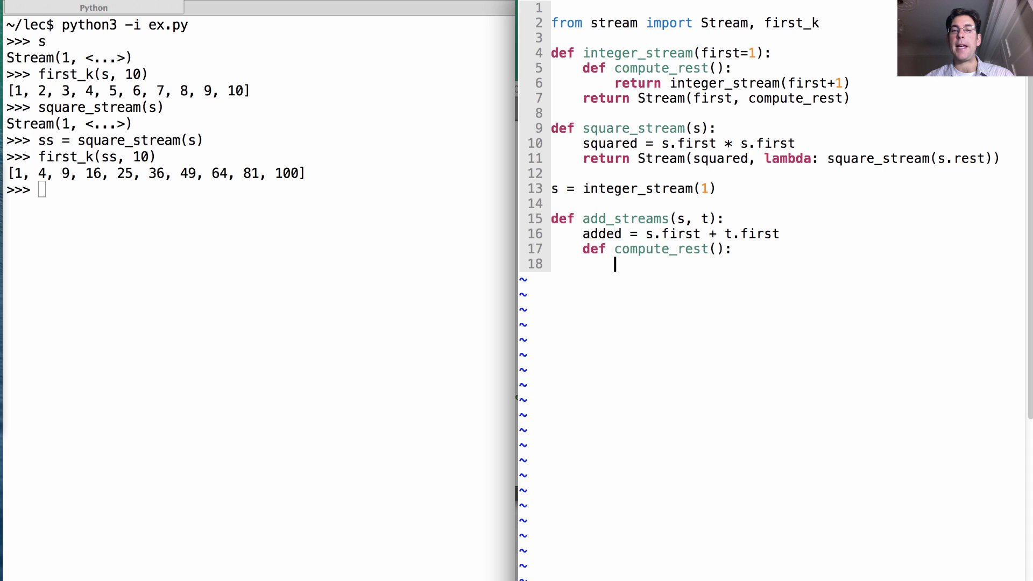
text(return add_stream)
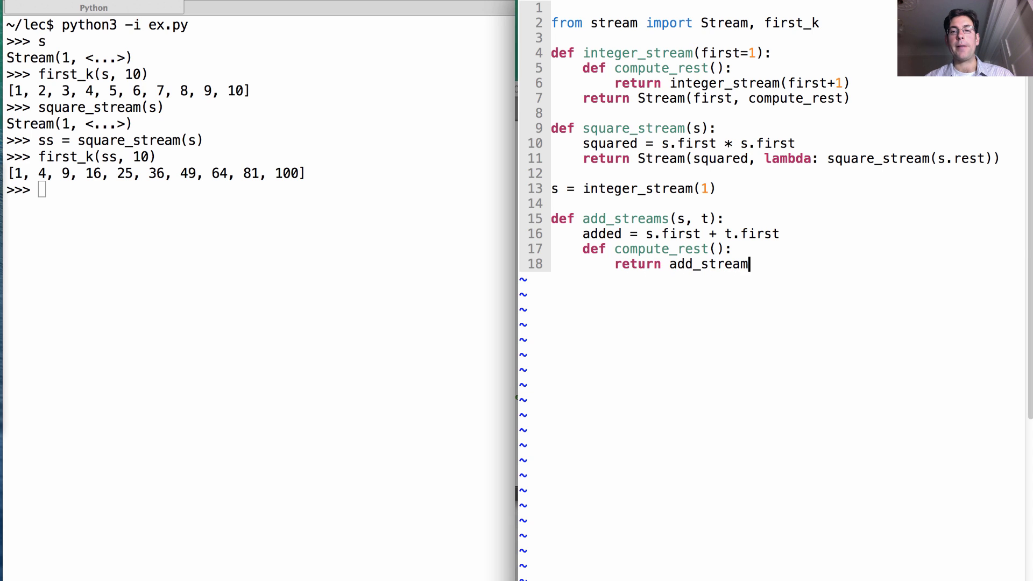
text(s(s.rest, t.)
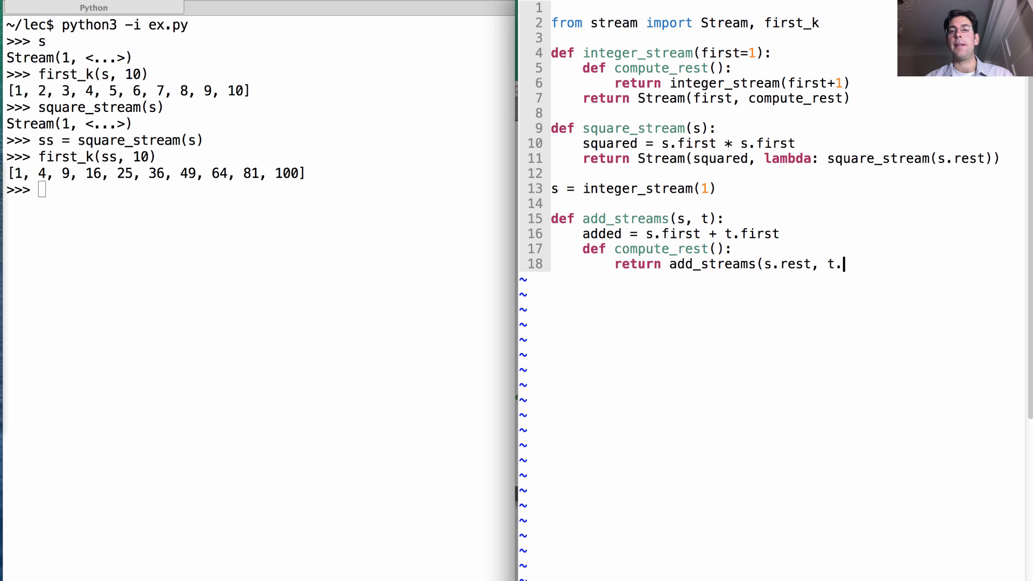
text(rest))
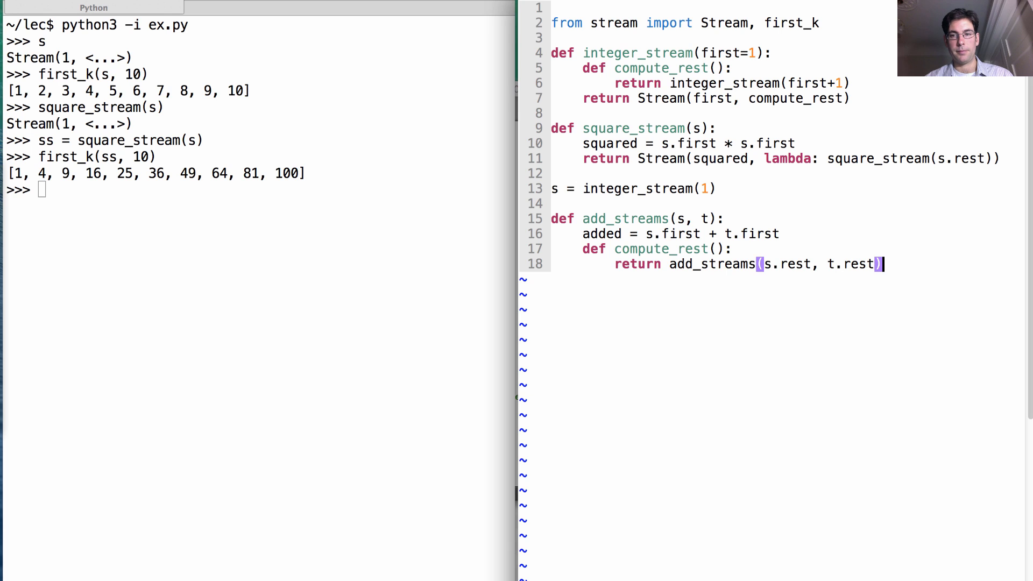
text(return Strea)
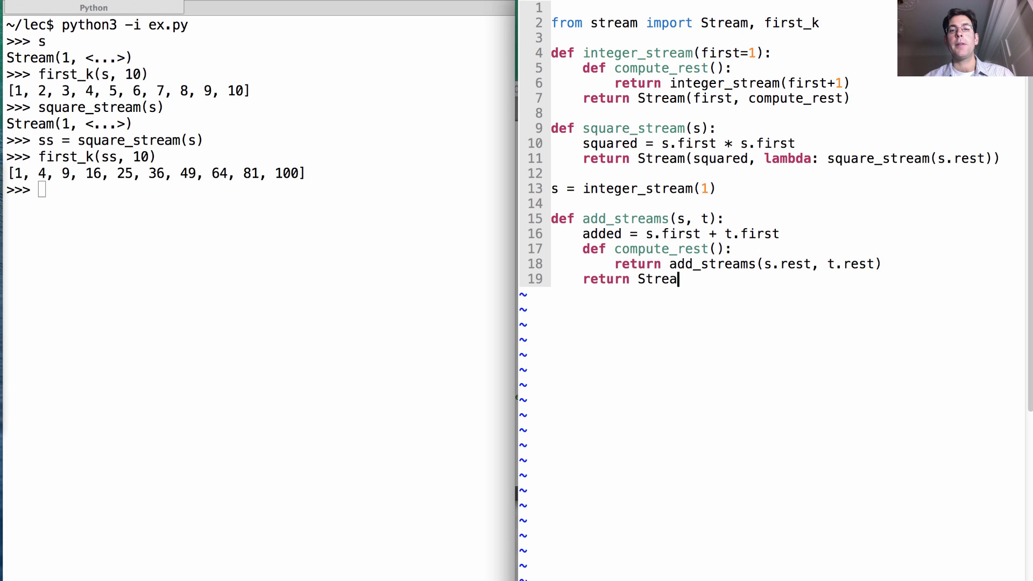
text(m(added,)
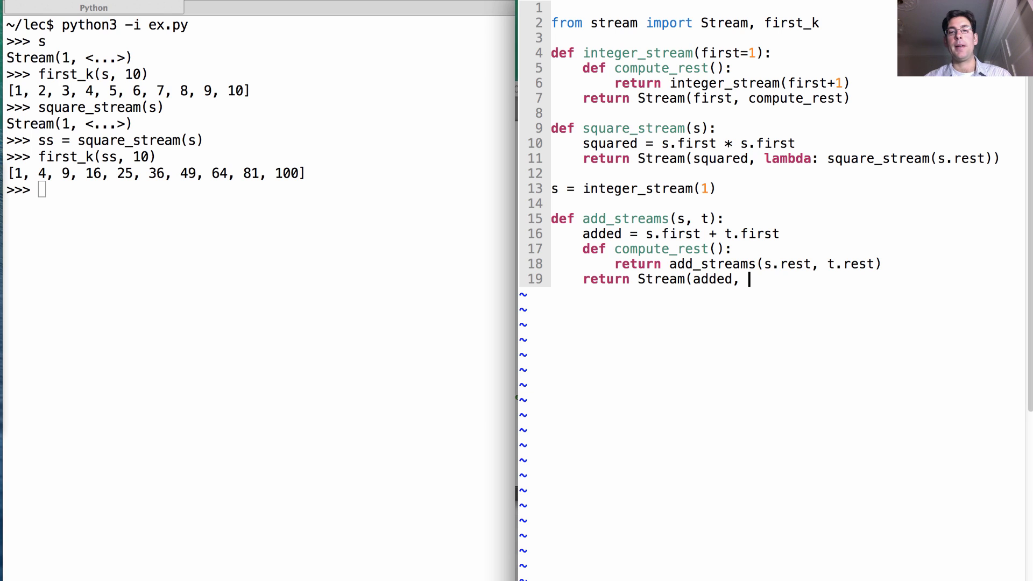
text(compuste_rest)
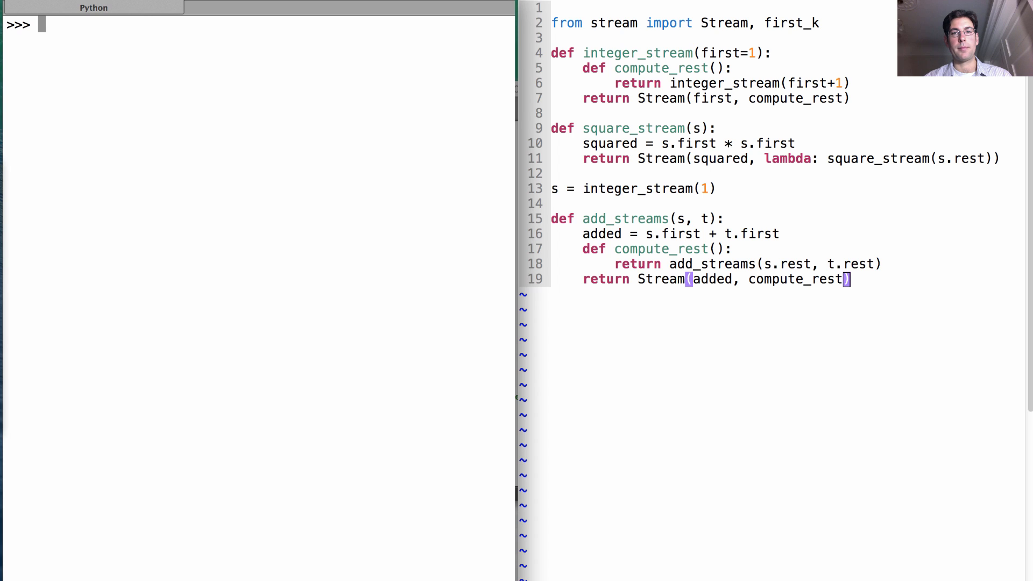
Step: Evaluate first_k(add_streams(s, s.rest), 10) to get the odd numbers 3 through 21
text(first_k)
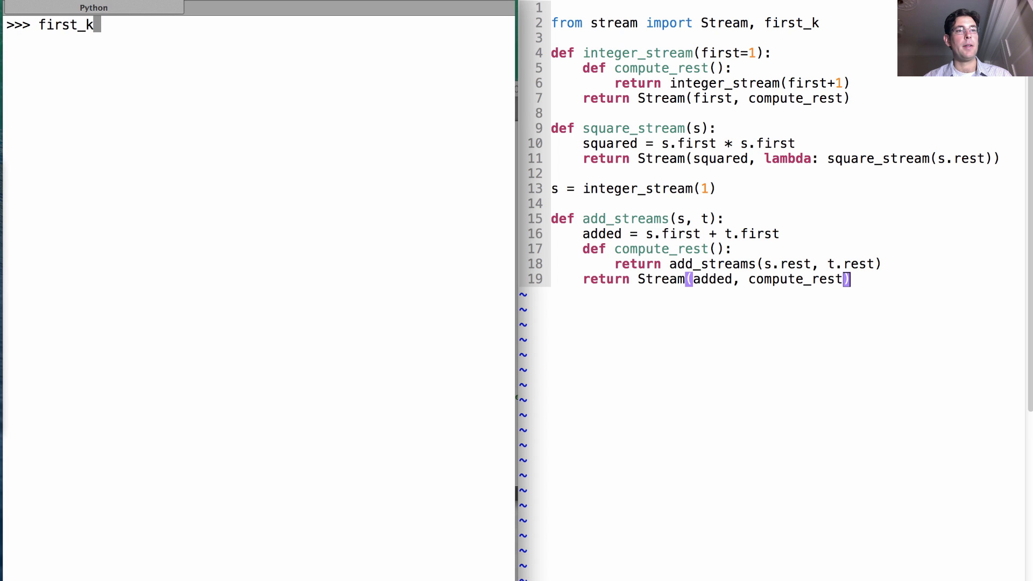
text(()
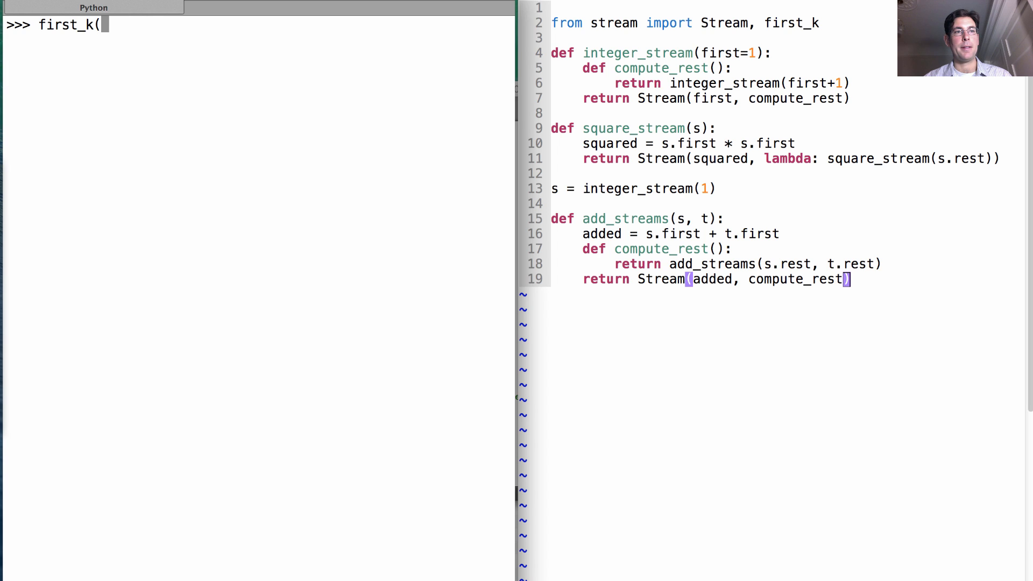
text(add_str)
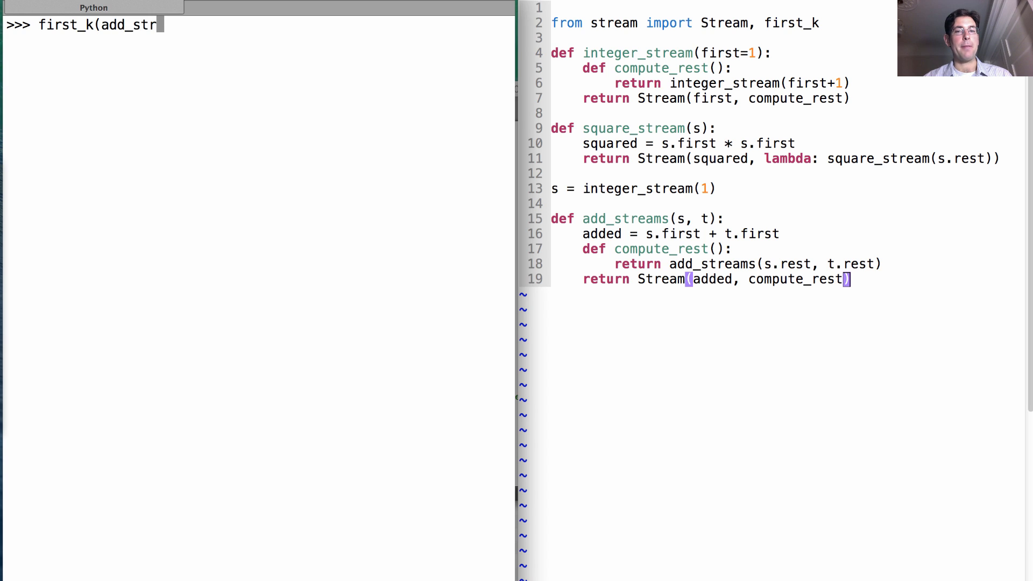
text(eams(s)
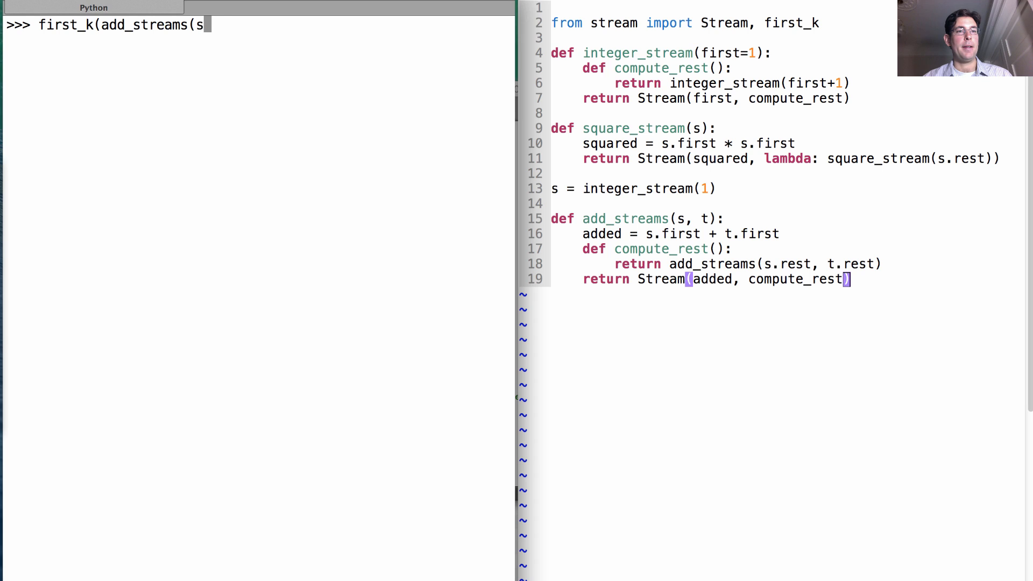
text(, s.re)
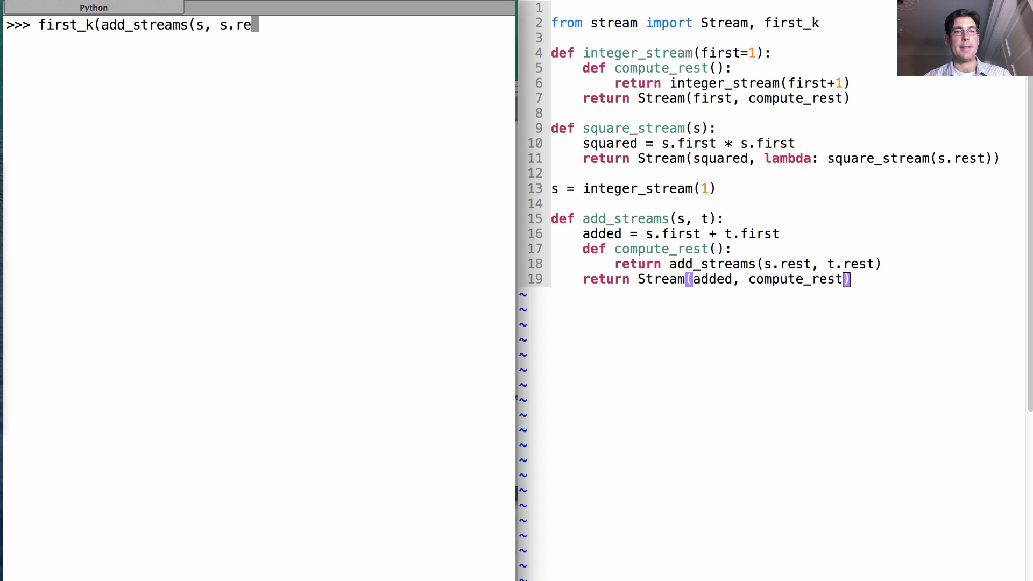
text(st), 10))
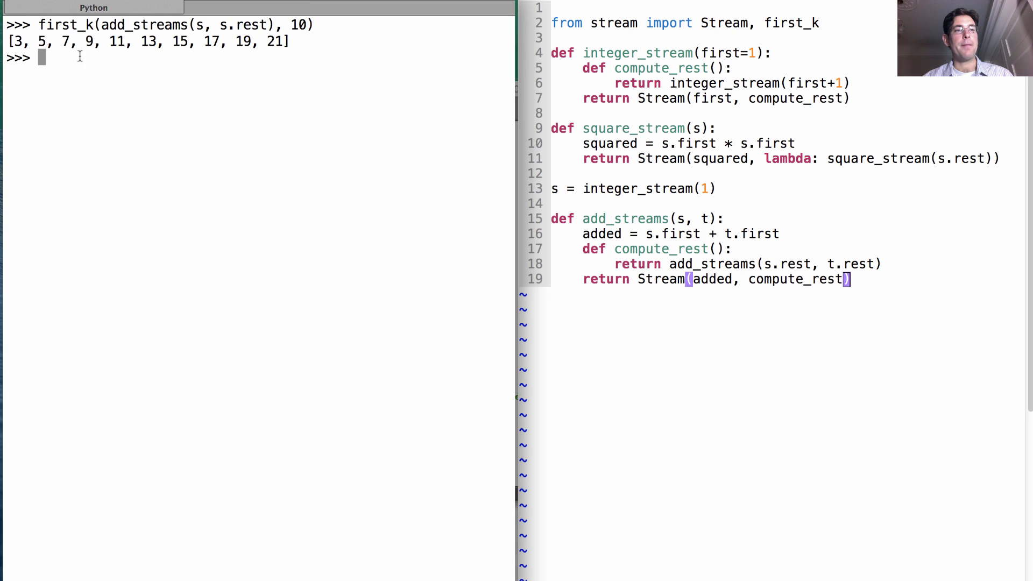
mouse_move(745, 230)
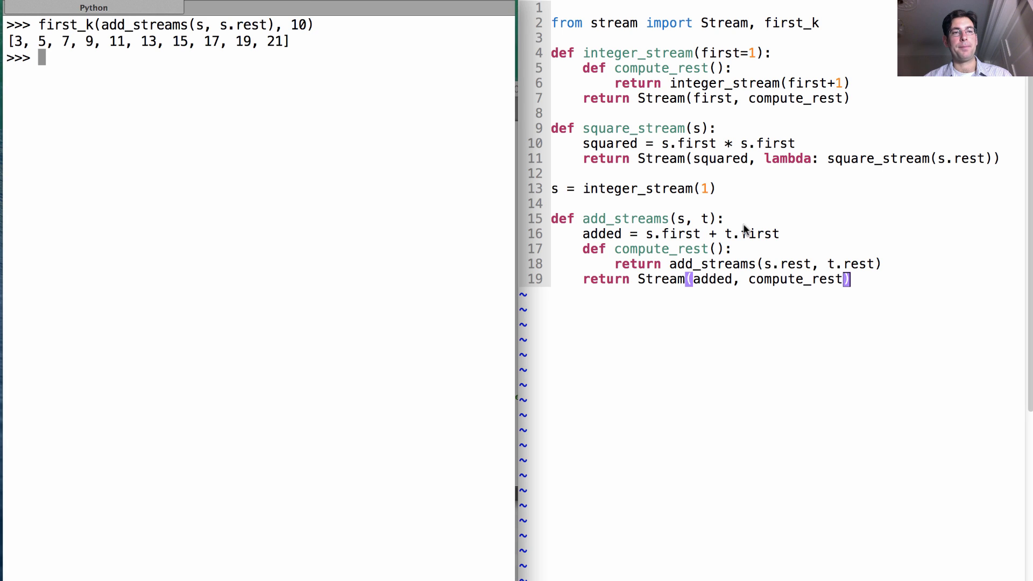
mouse_move(439, 151)
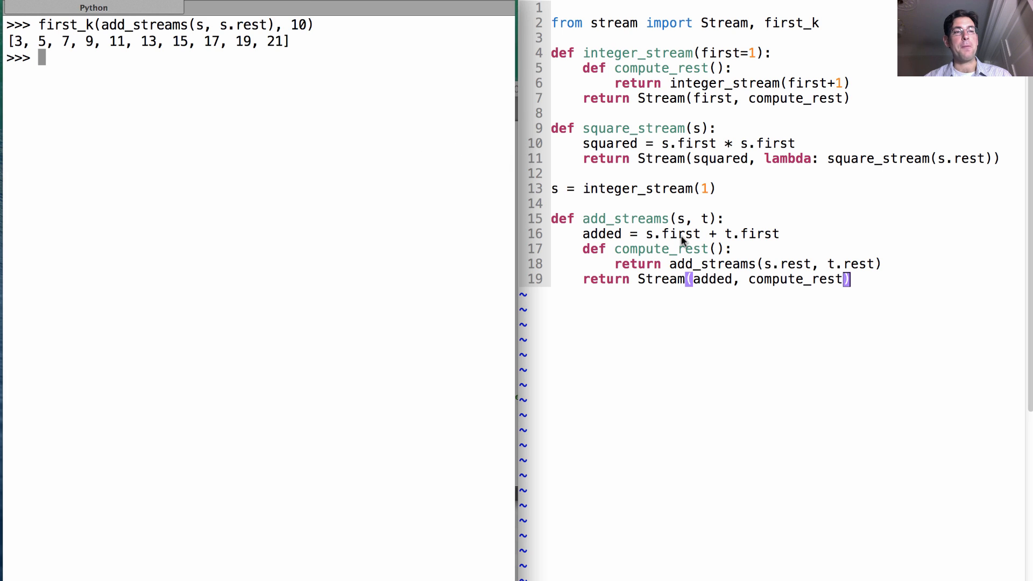
Step: Define ones = Stream(1, lambda: ones) and show first_k(ones, 10) returning ten 1s
text(ones =)
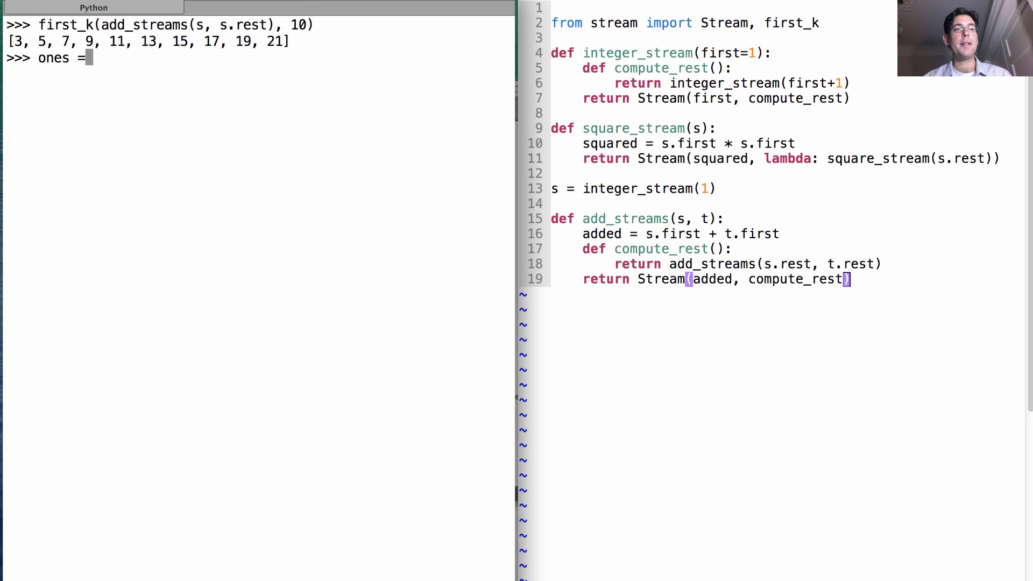
text(Str)
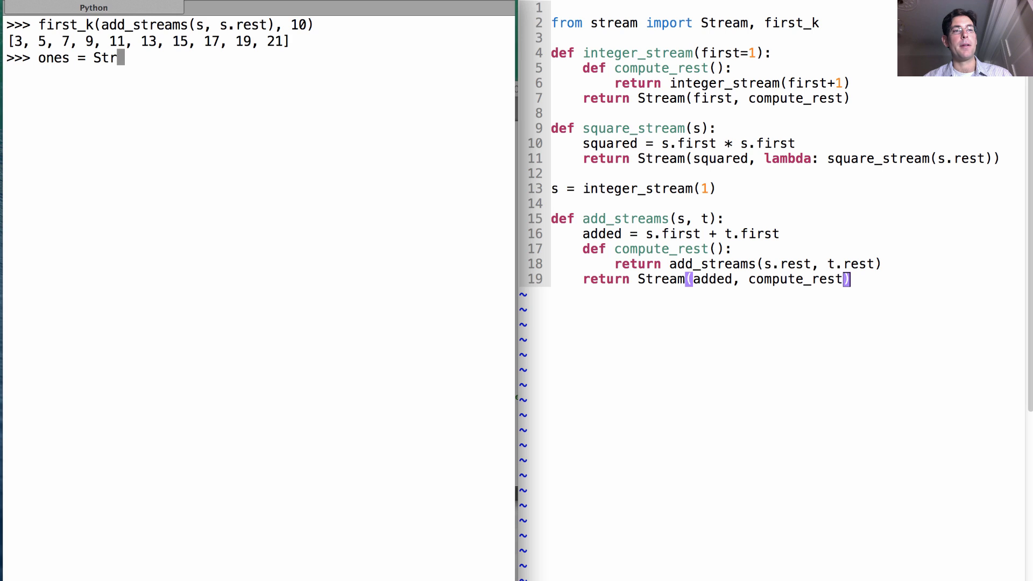
text(eam(1,)
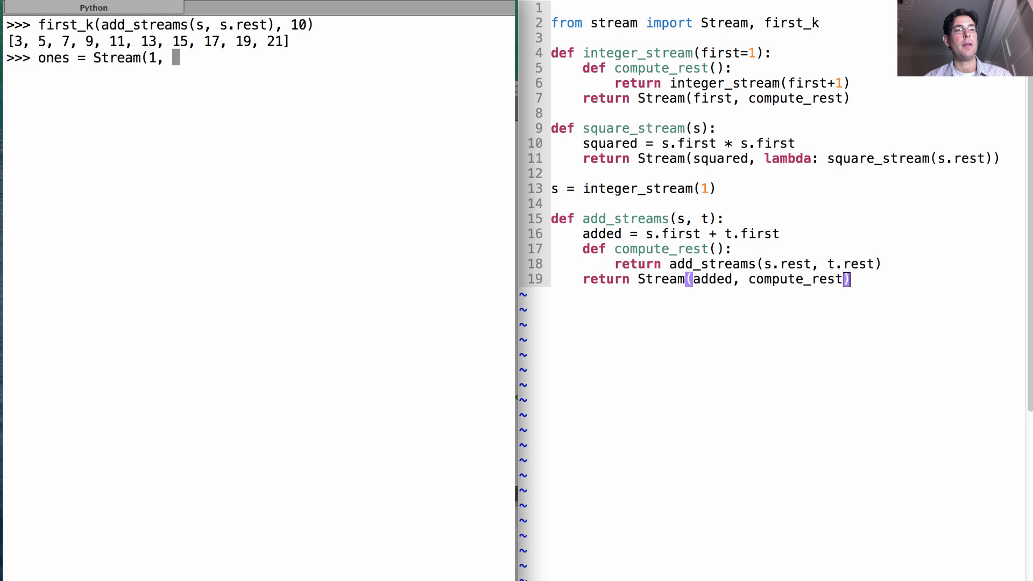
text(lambda)
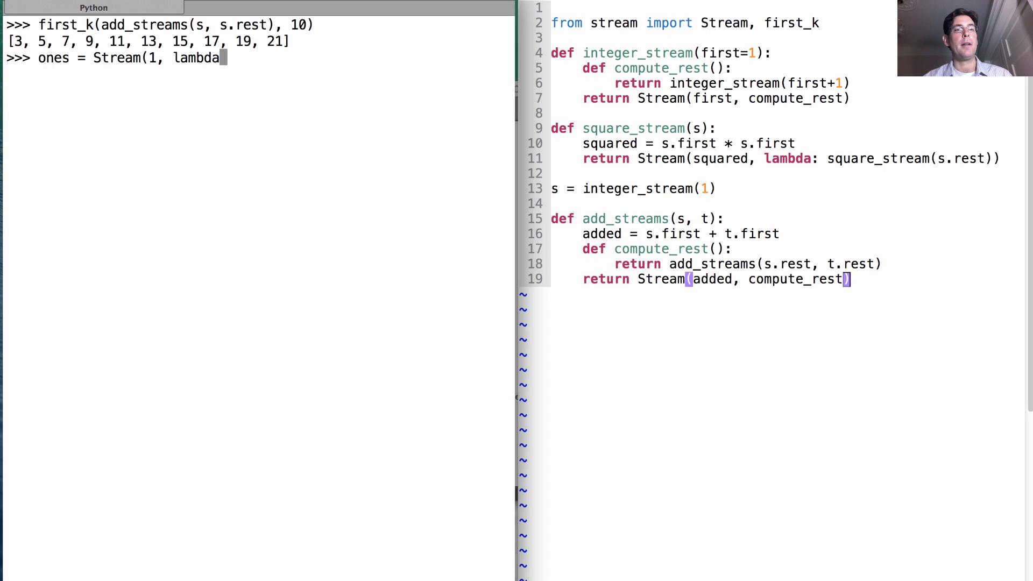
text(: ones))
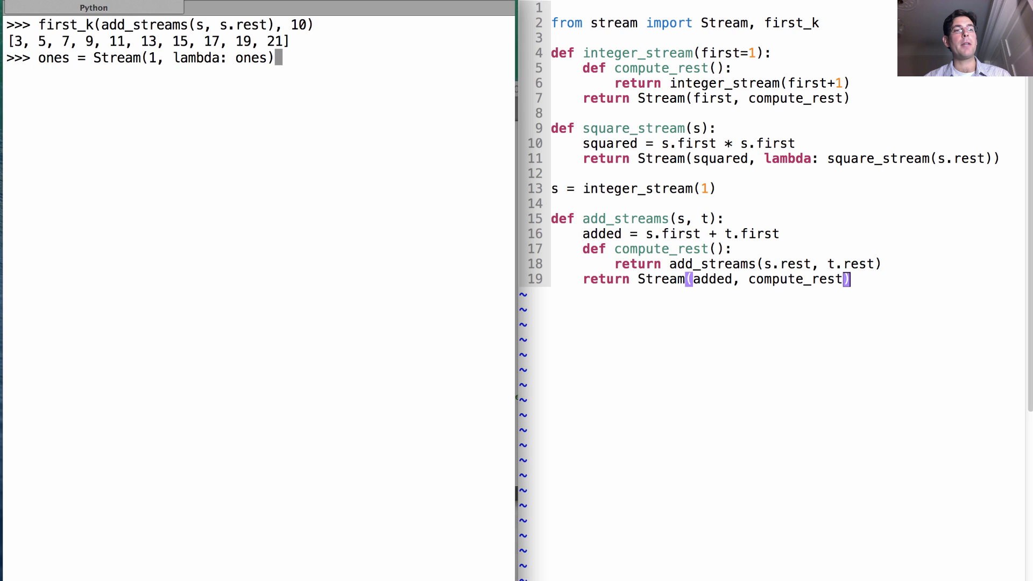
text(fir)
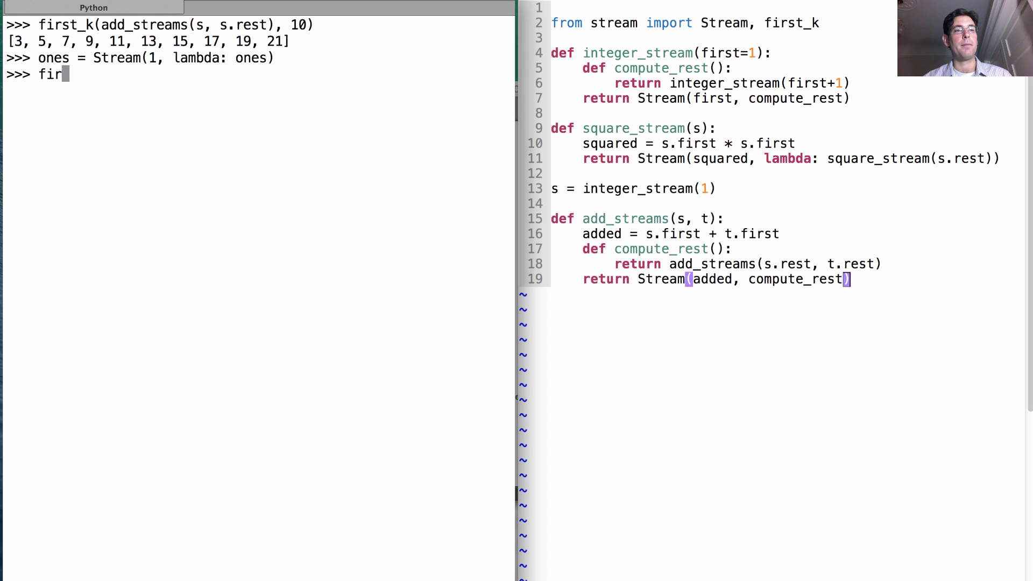
text(st_k(o)
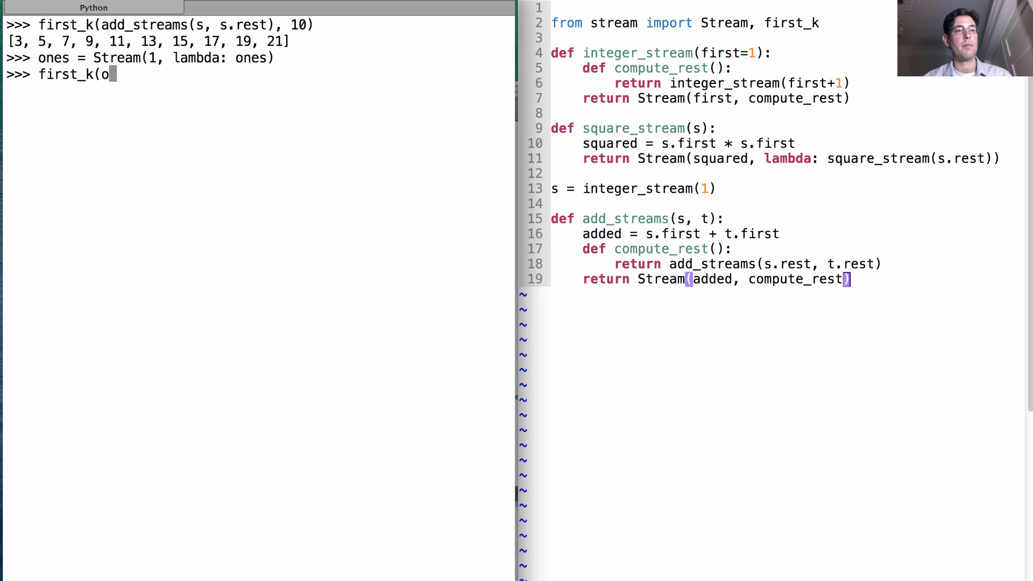
text(nes, 10))
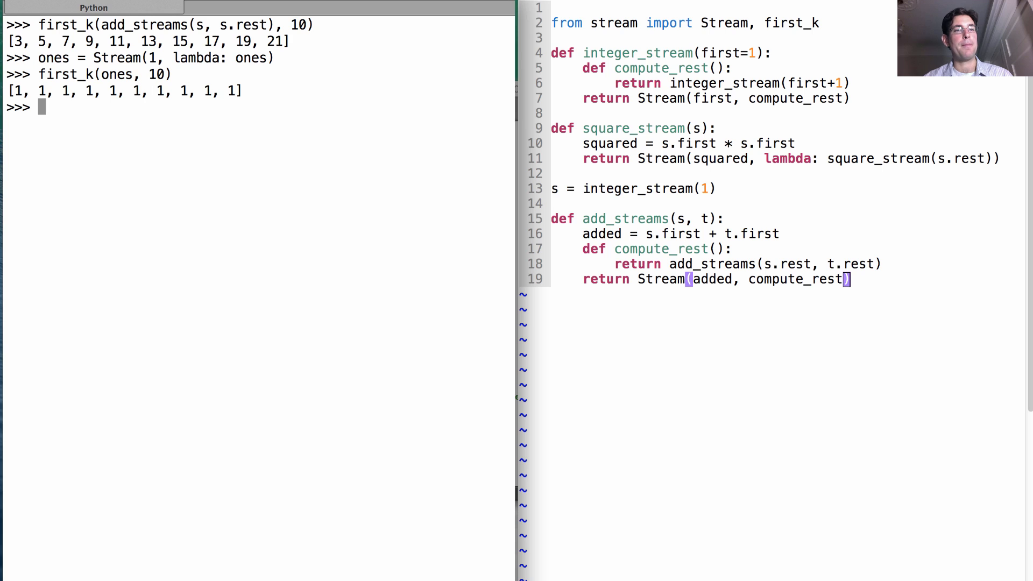
Step: Define ints = Stream(1, lambda: add_streams(ints, ones))
text(int)
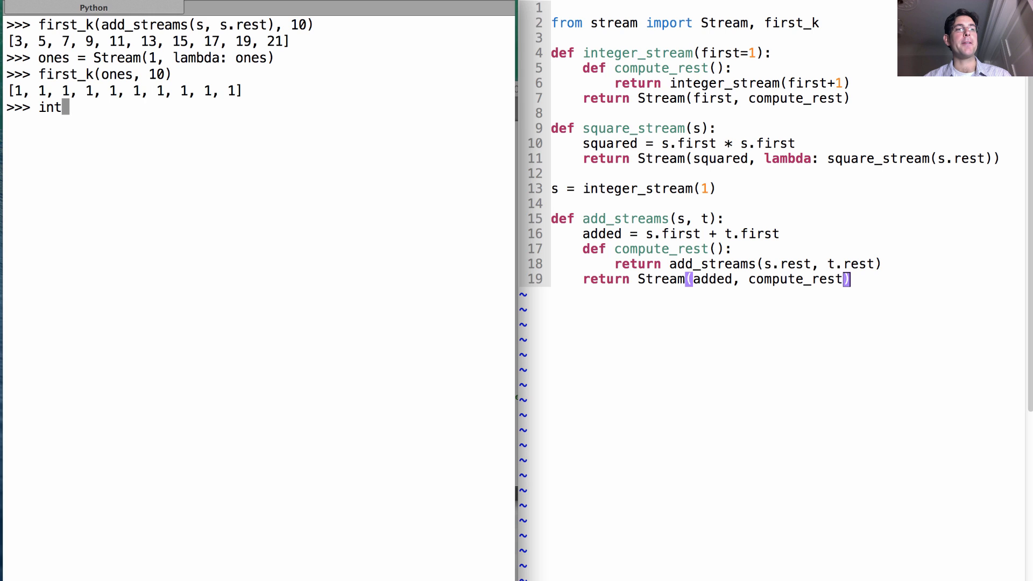
text(s)
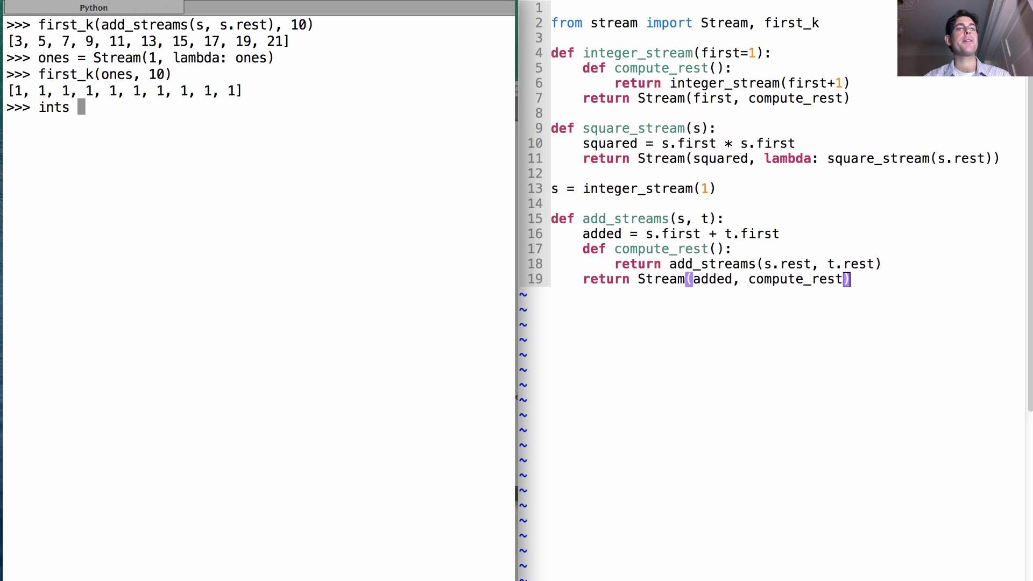
text(= Stream()
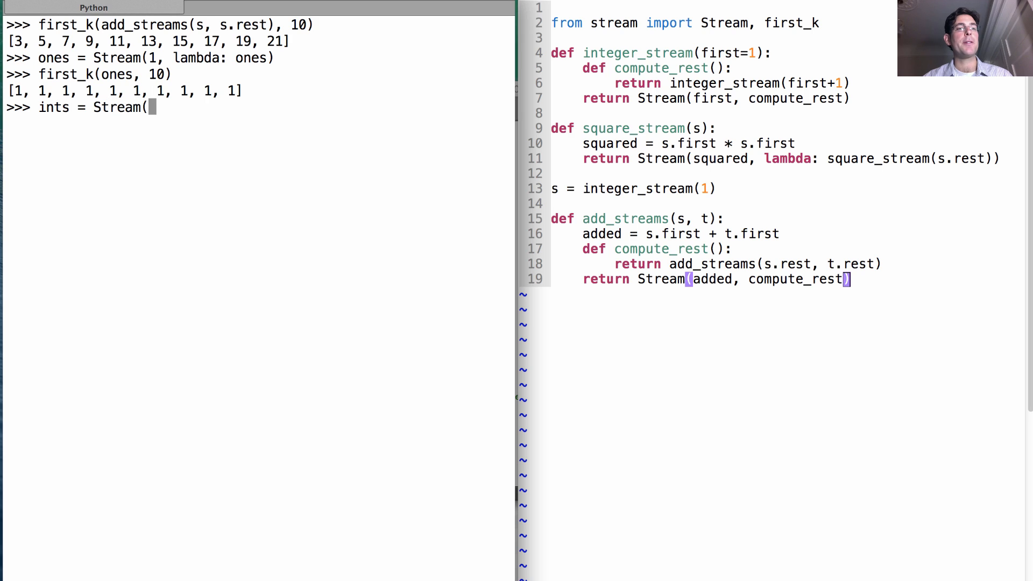
text(1,)
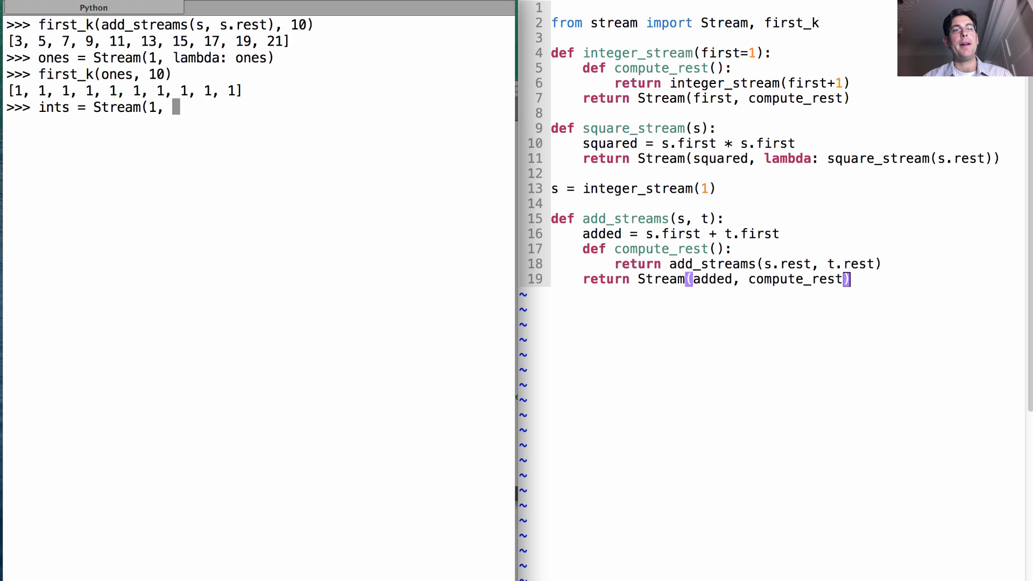
text(lambda)
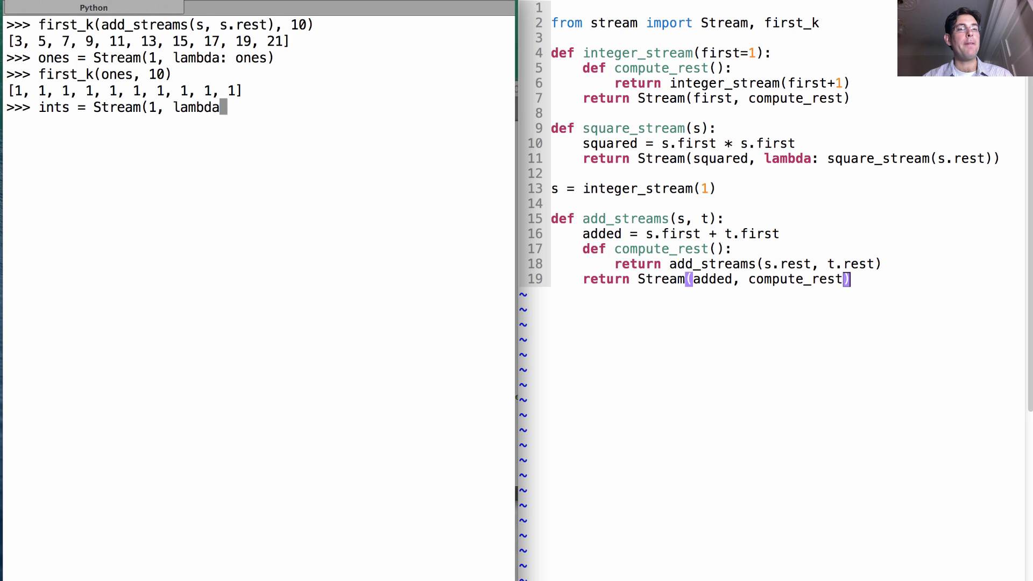
text(add)
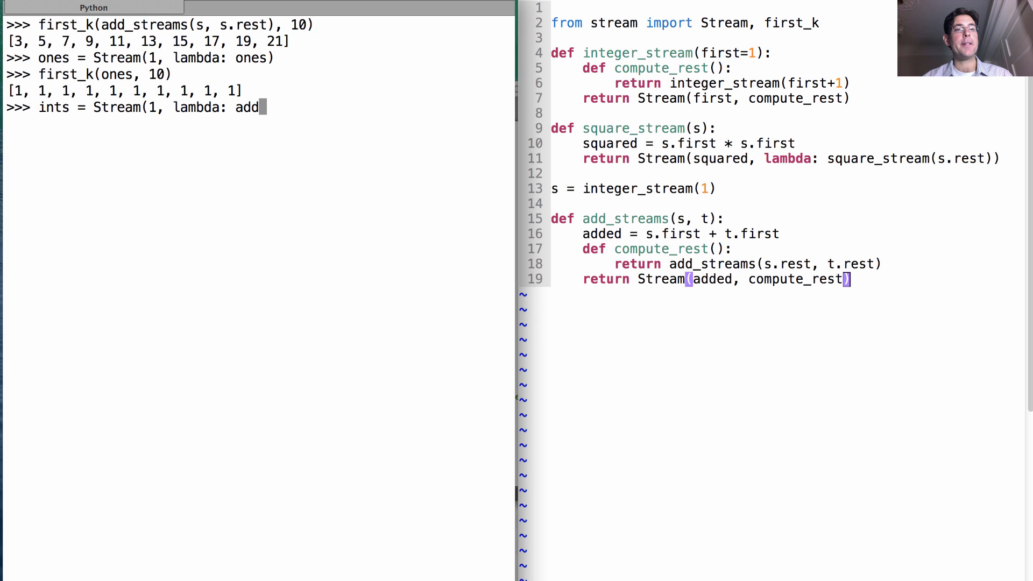
text(_streams()
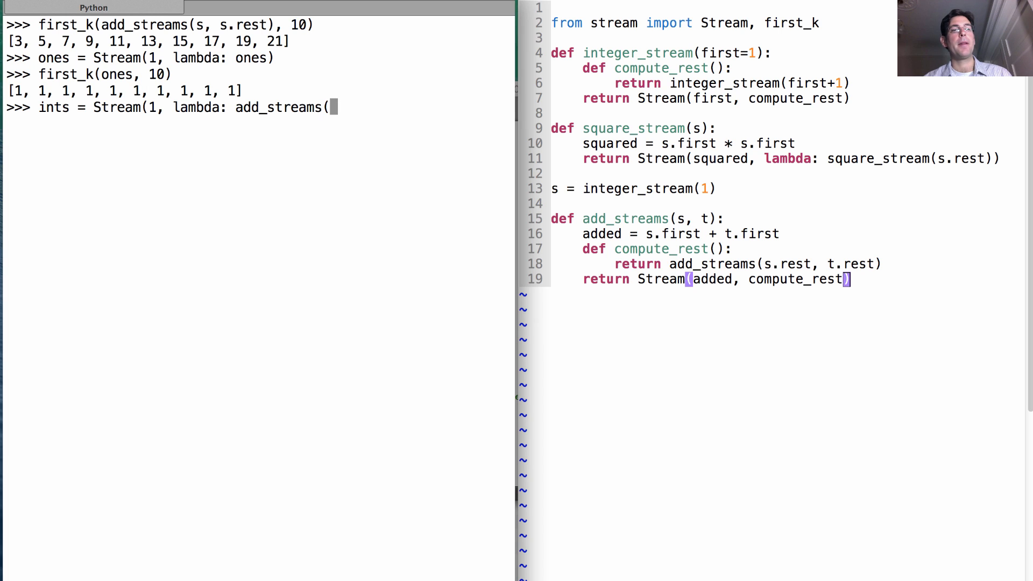
text(ints,)
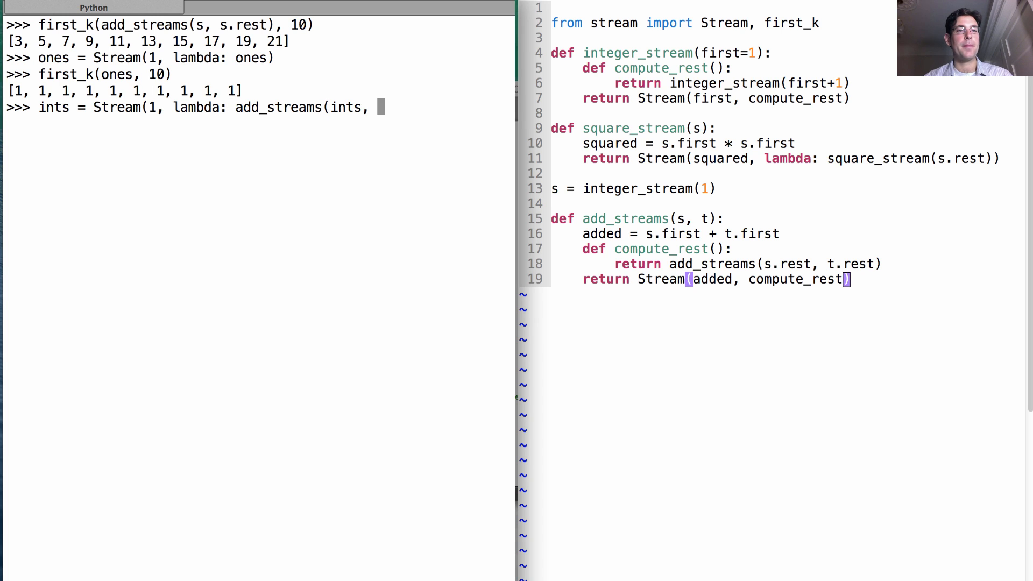
text(ones)
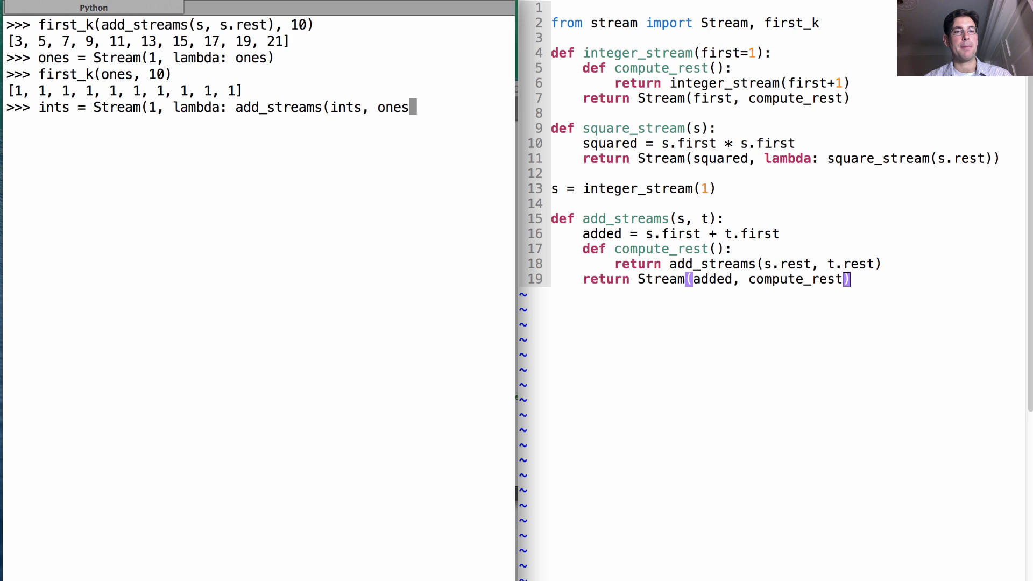
text())
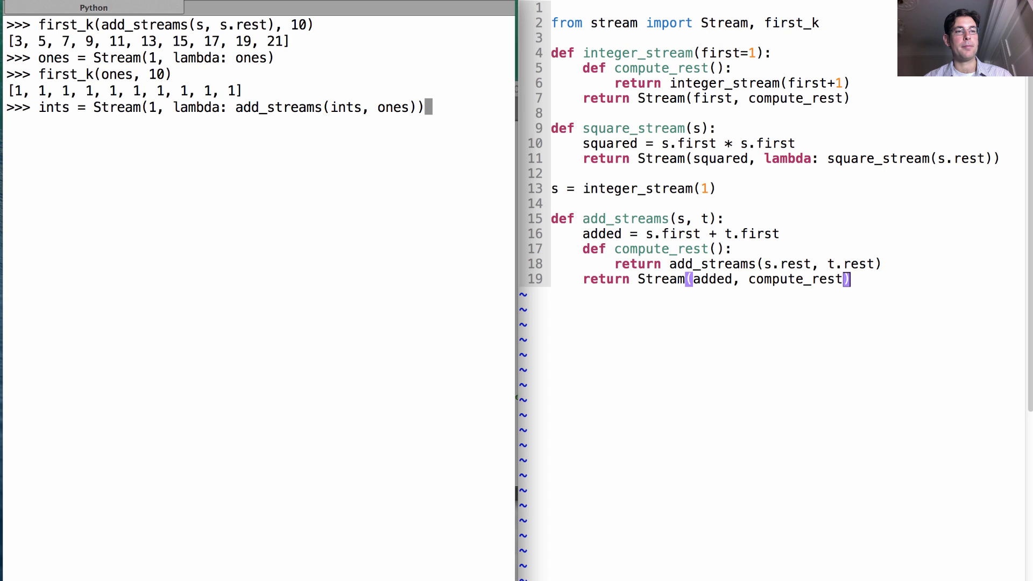
Step: Show first_k(ints, 10) returning the integers 1 through 10
text(first_k(ints, 10)
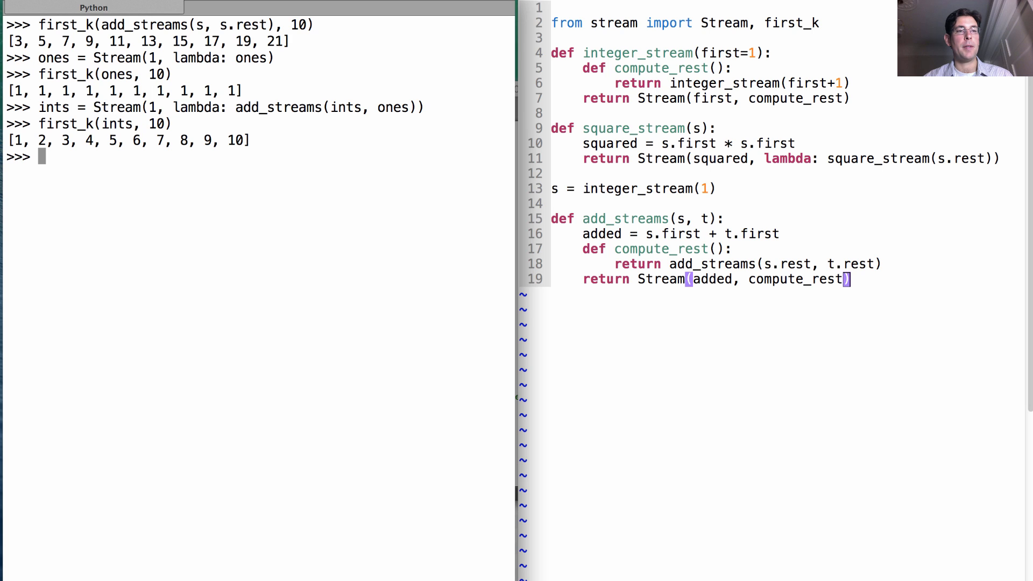
mouse_move(573, 131)
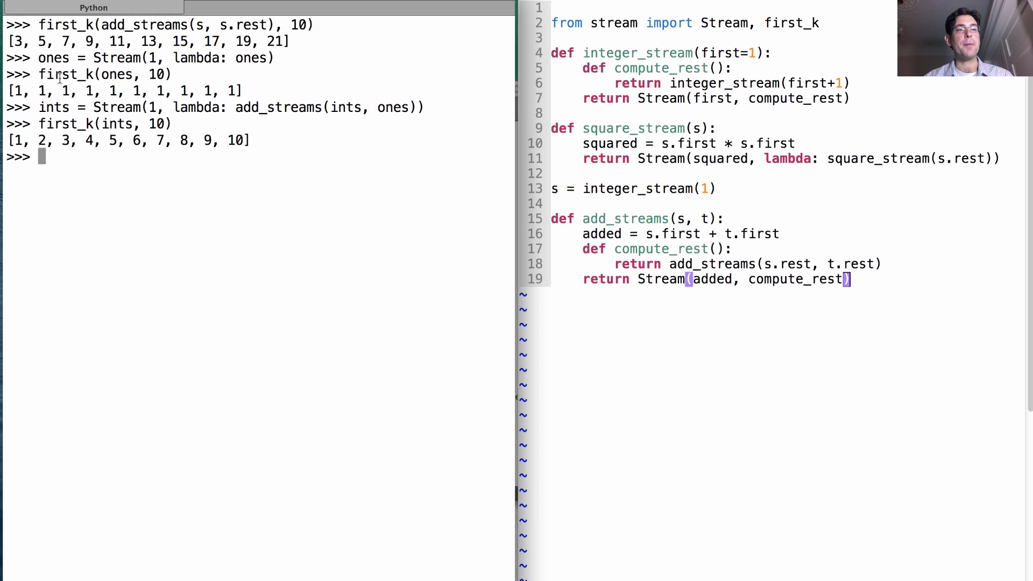
double_click(251, 58)
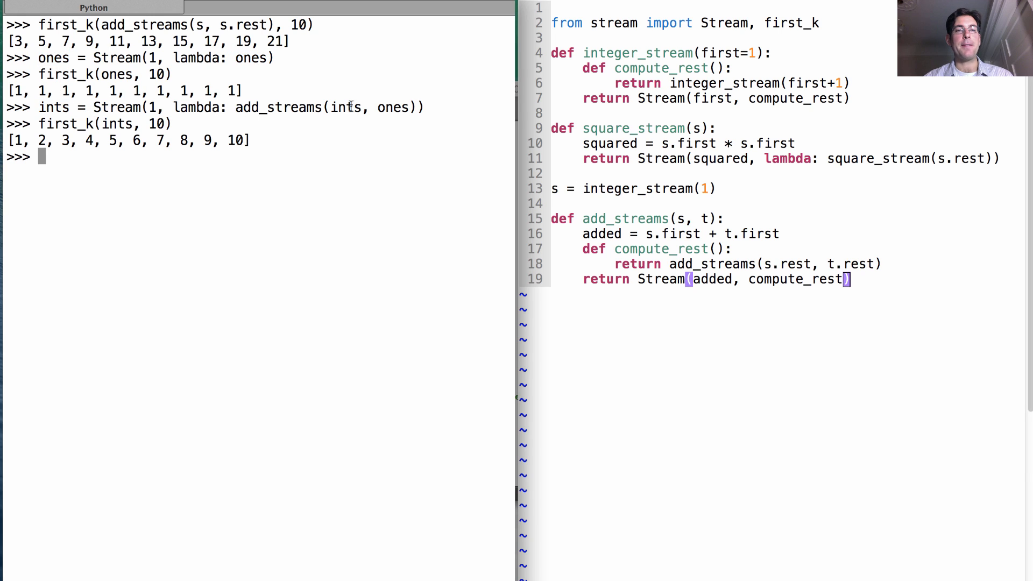
double_click(345, 106)
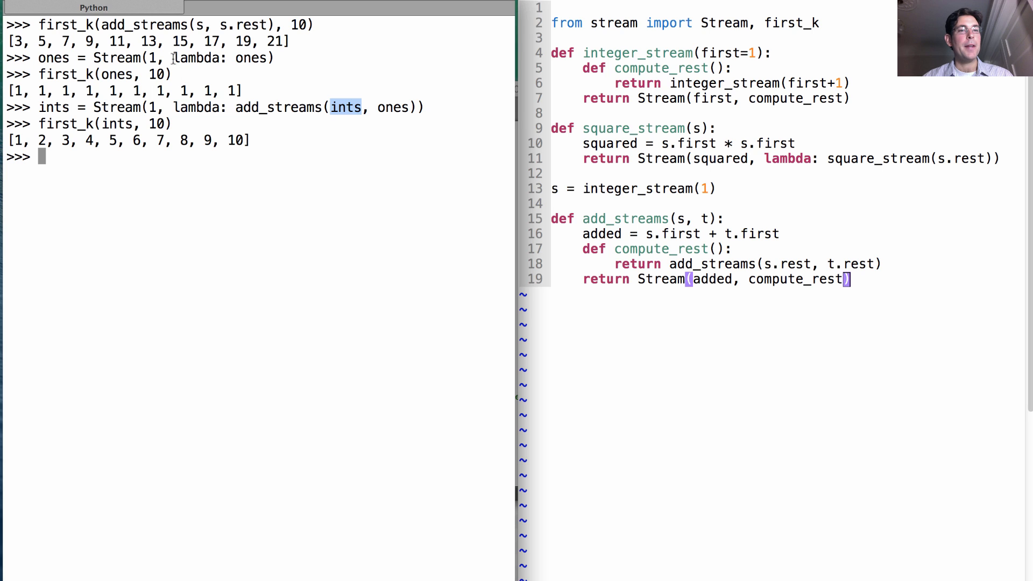
double_click(251, 58)
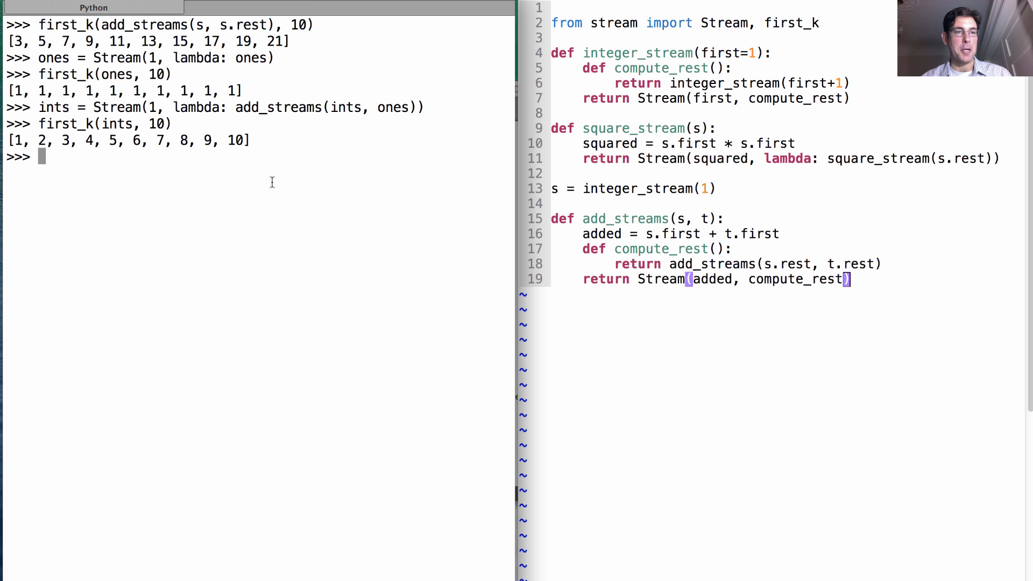
mouse_move(362, 271)
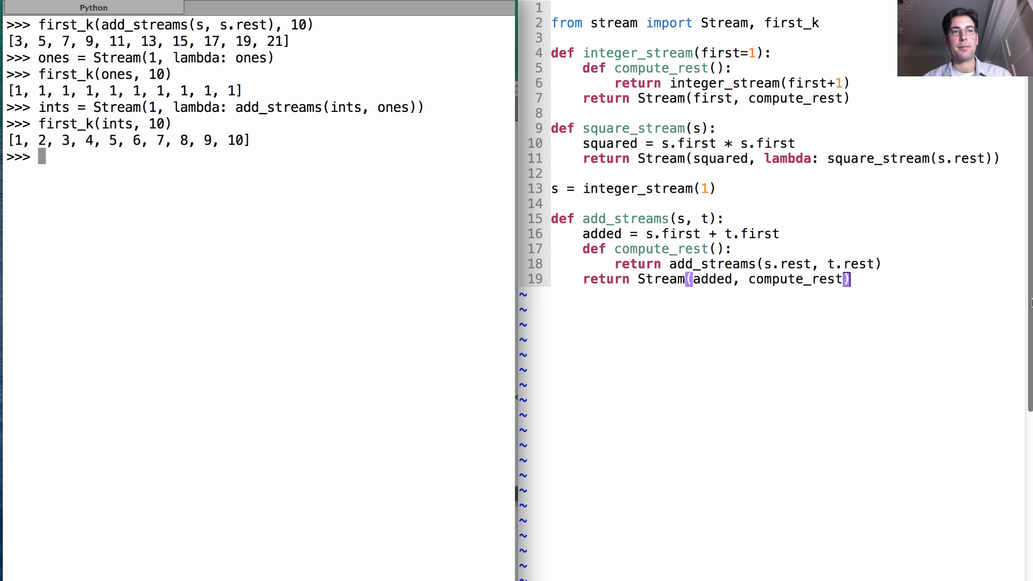
Step: Define odds = add_streams(ints, ints.rest) and evaluate odds, showing Stream(3, <...>)
text(odds = add_st)
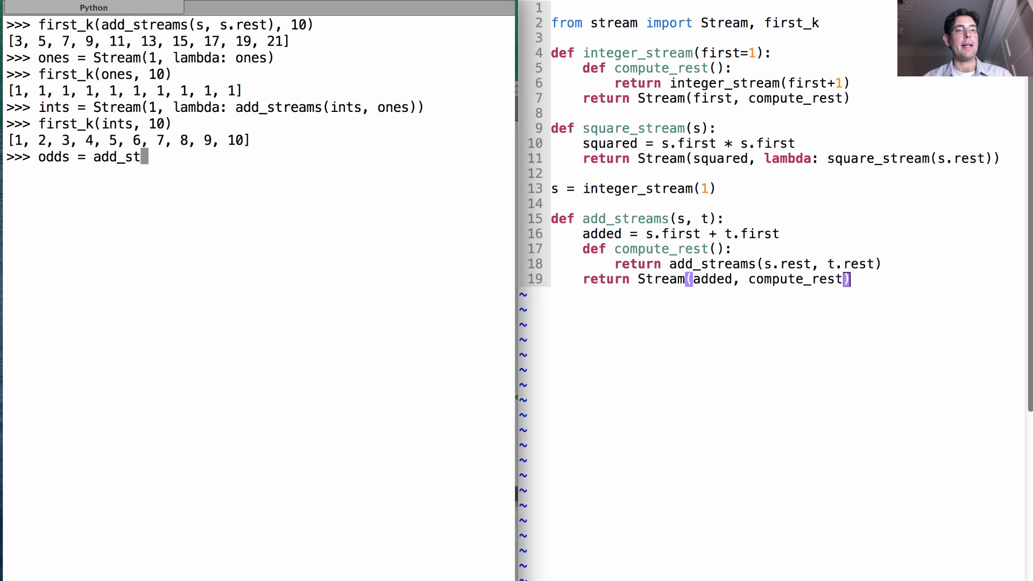
text(reams()
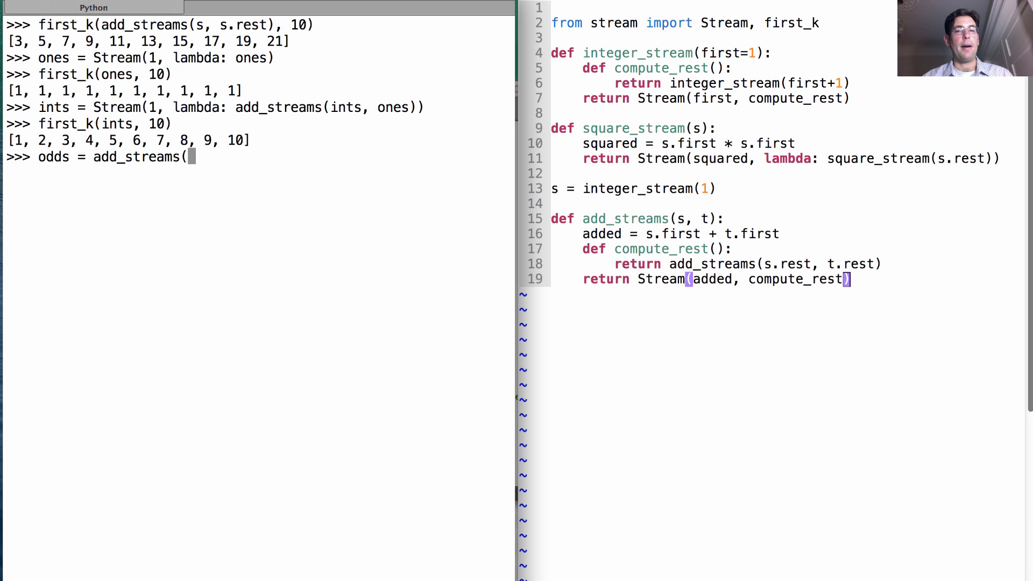
text(ints,)
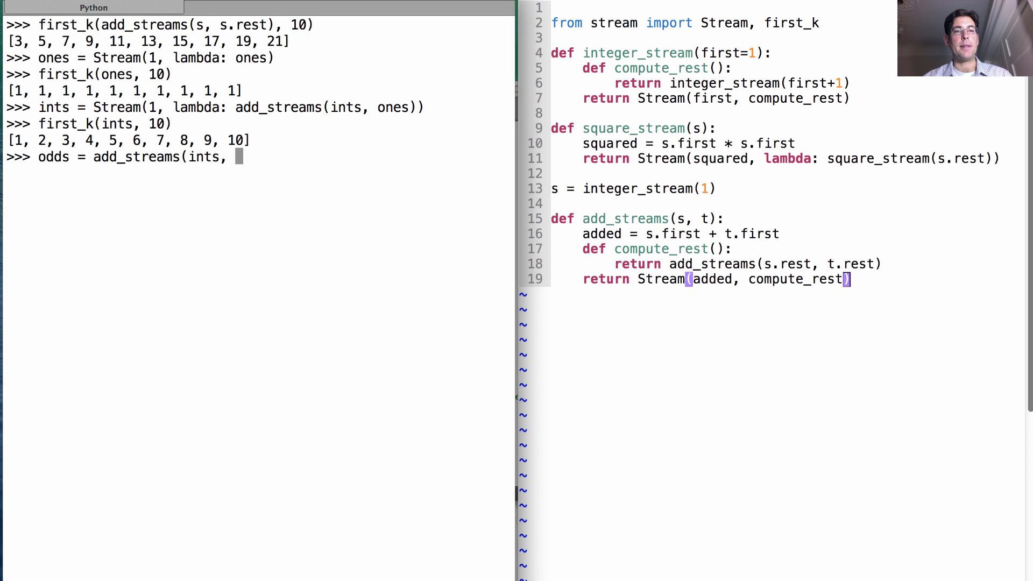
text(ints.rest))
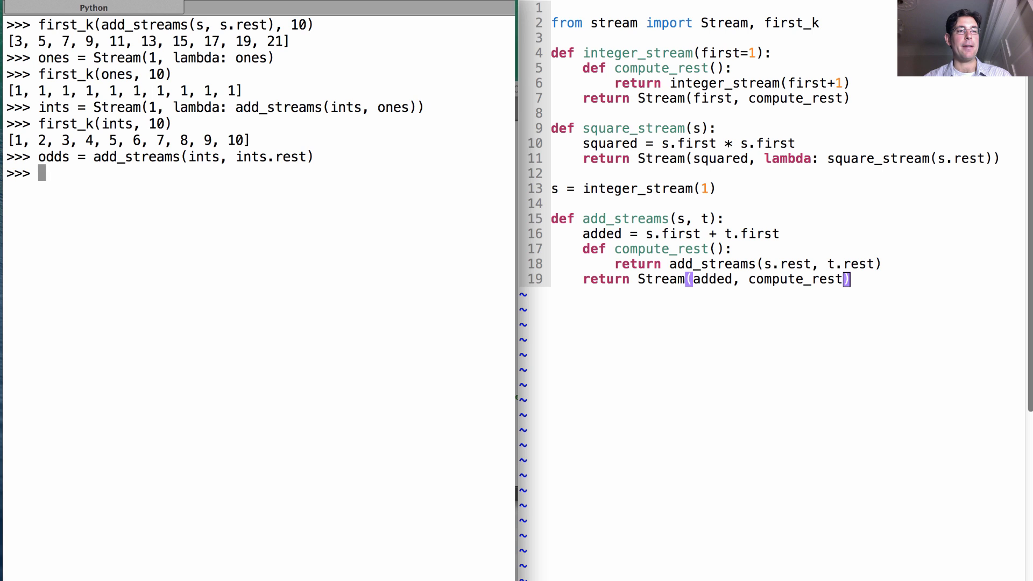
text(odds)
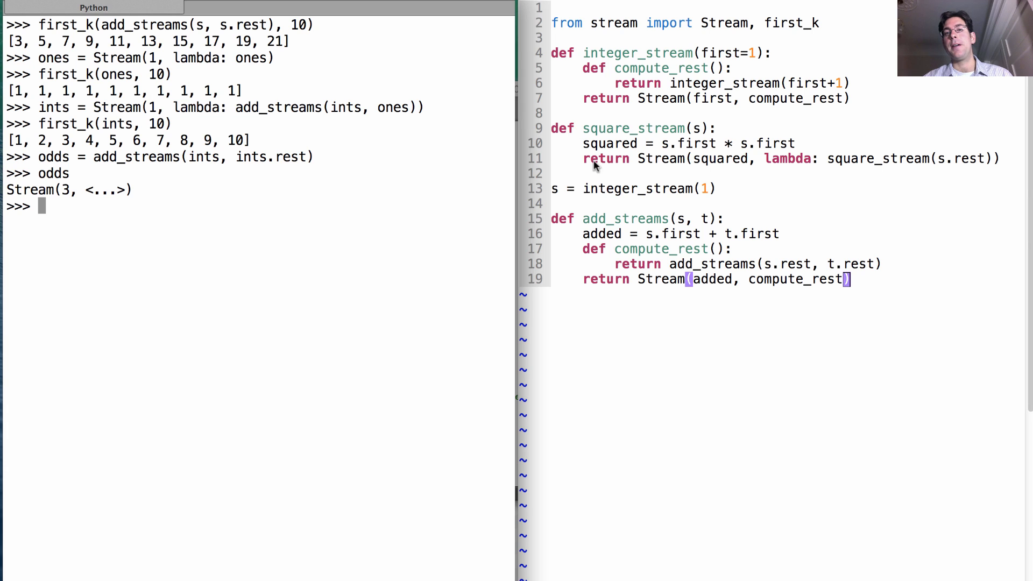
mouse_move(692, 155)
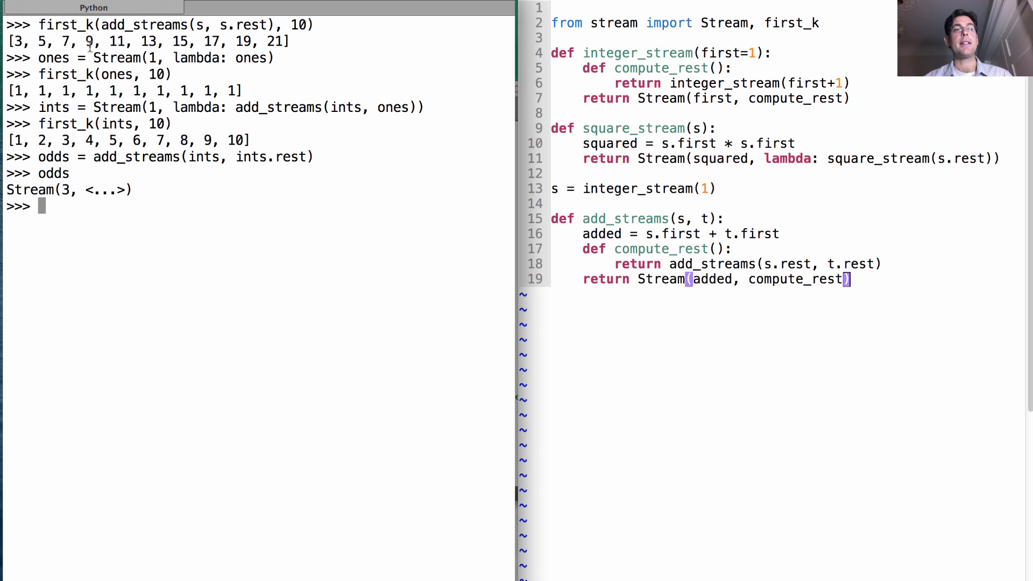
mouse_move(301, 233)
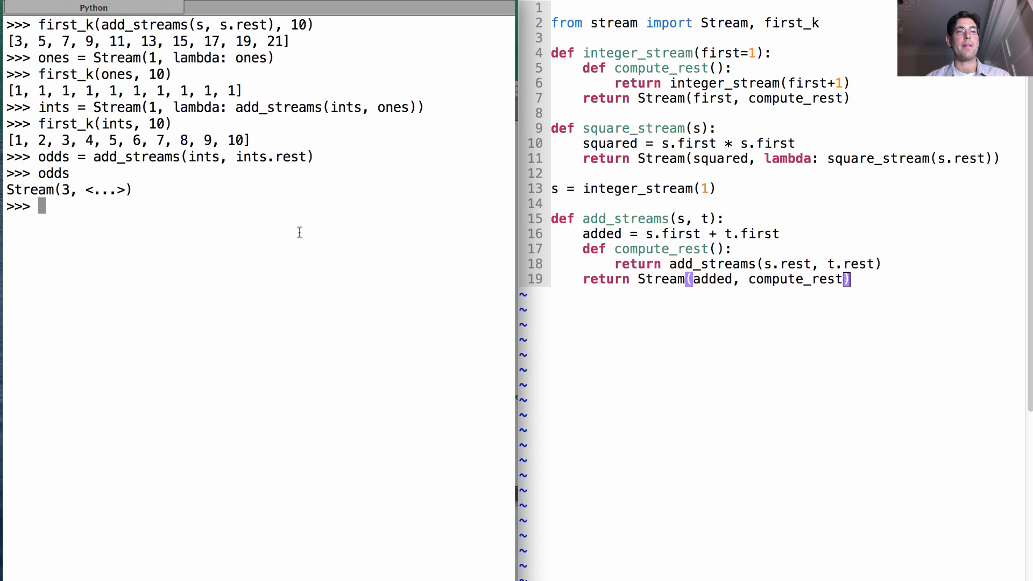
Step: Define squares = Stream(1, lambda: add_streams(squares, odds)), fixing the undefined-name error
text(suq)
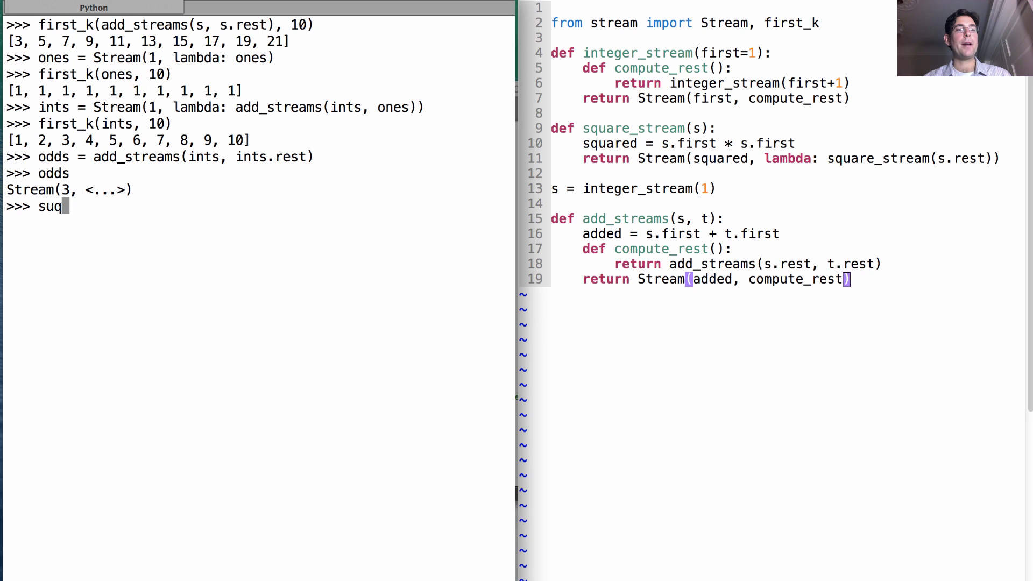
text(squares = Stream()
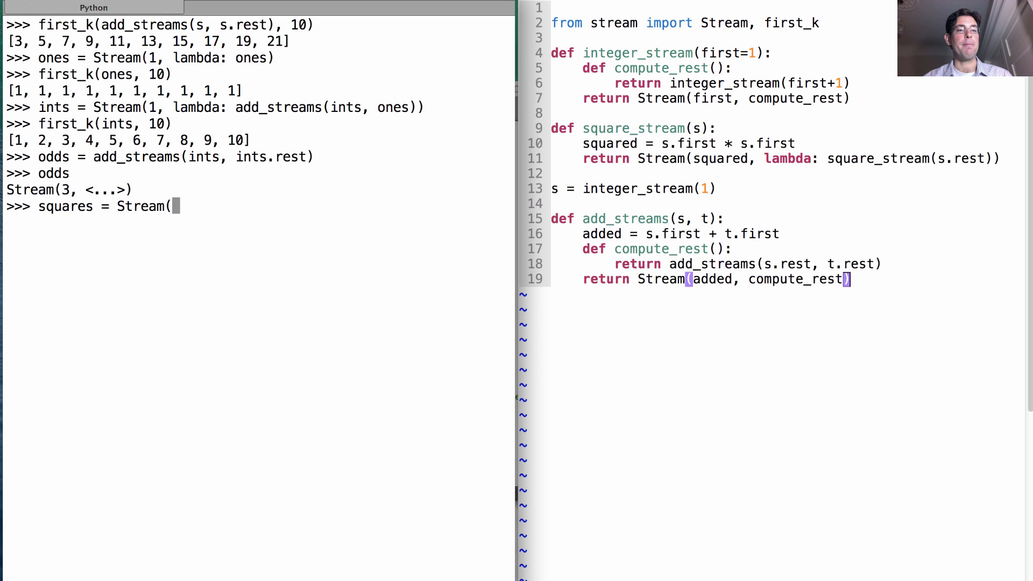
text(1, a)
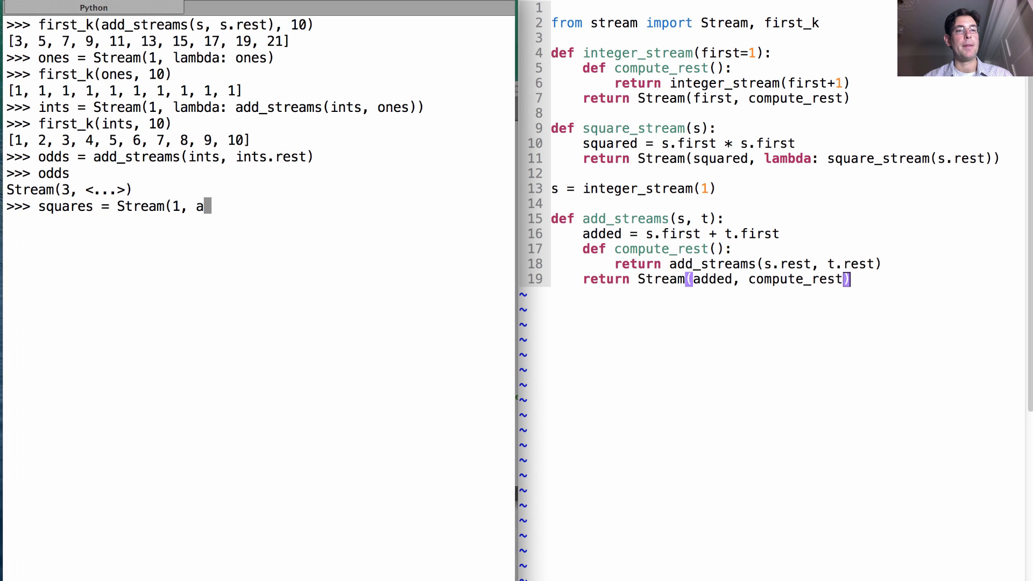
text(dd_streams(squares,)
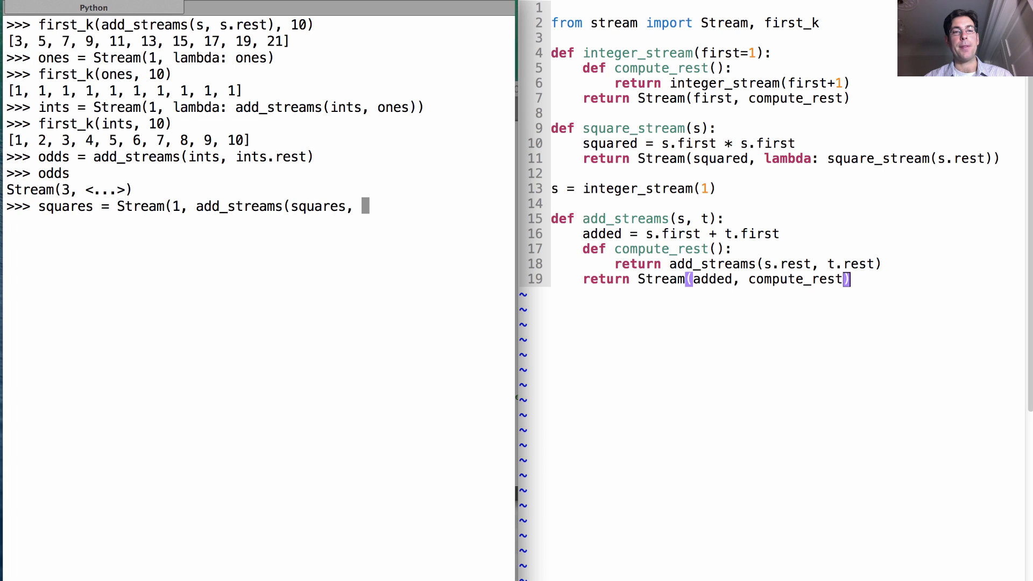
text(odds)
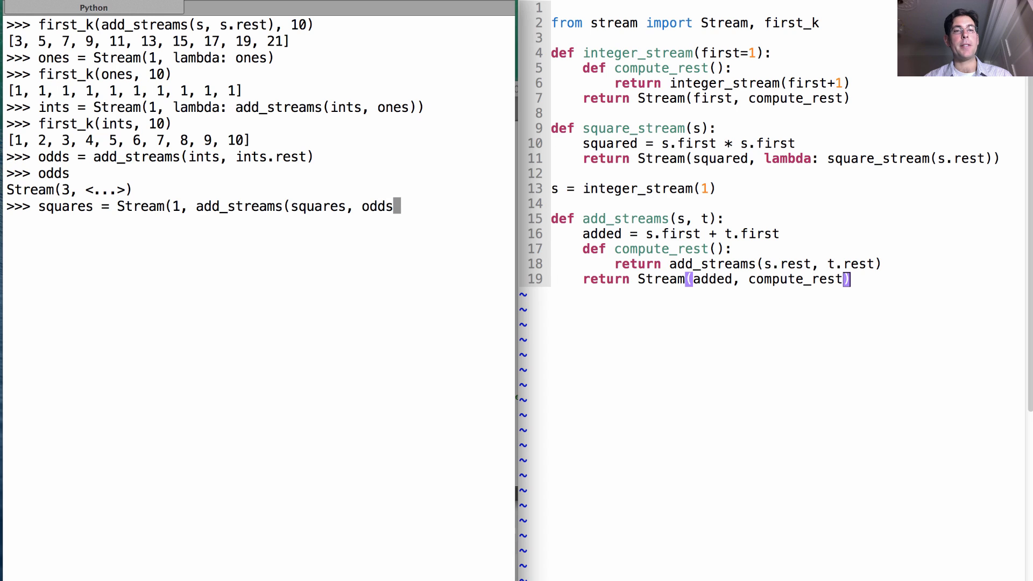
text()))
text(squares)
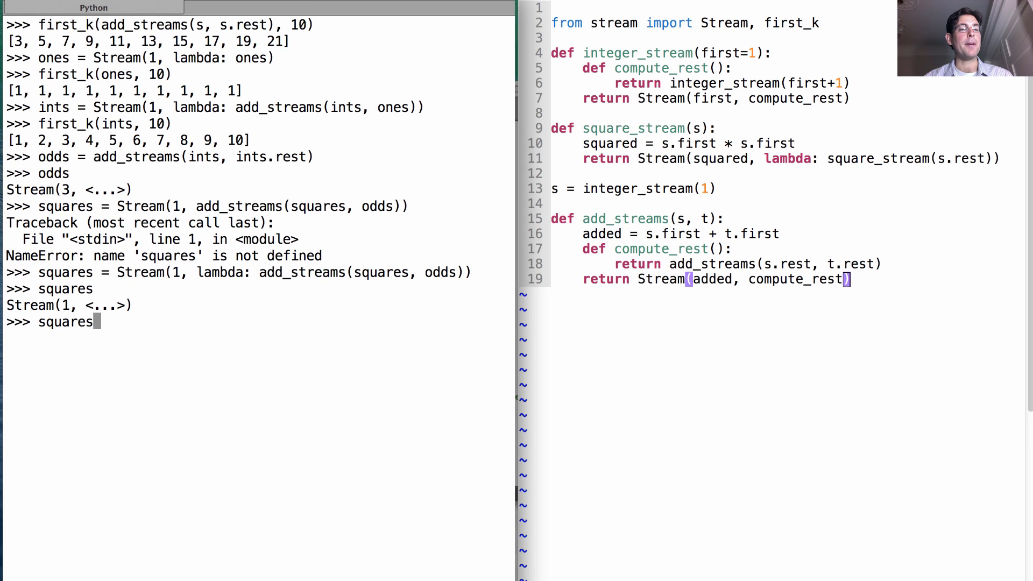
Step: Show first_k(squares, 10) returning the squares 1 through 100
text(first_k()
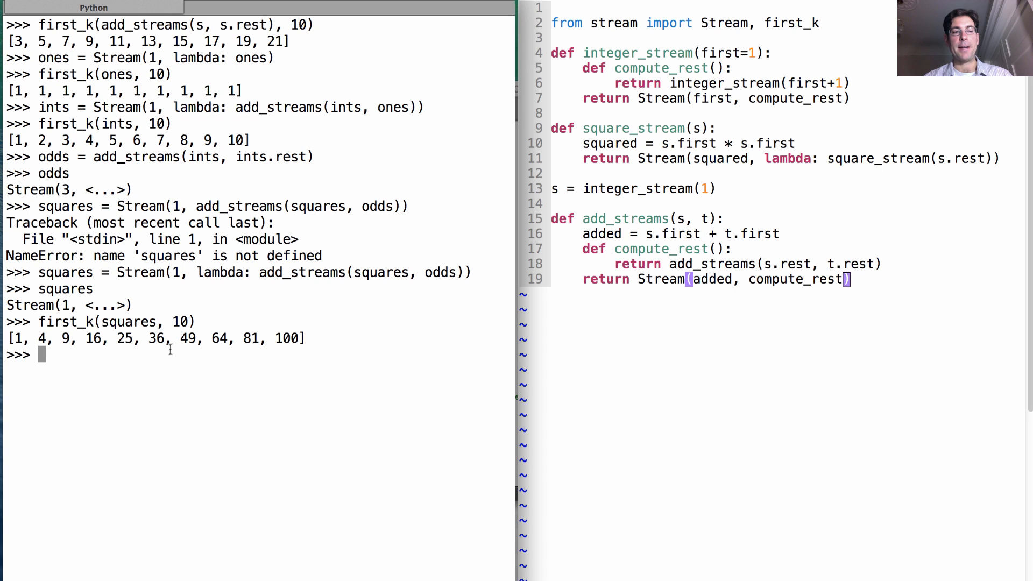
mouse_move(478, 354)
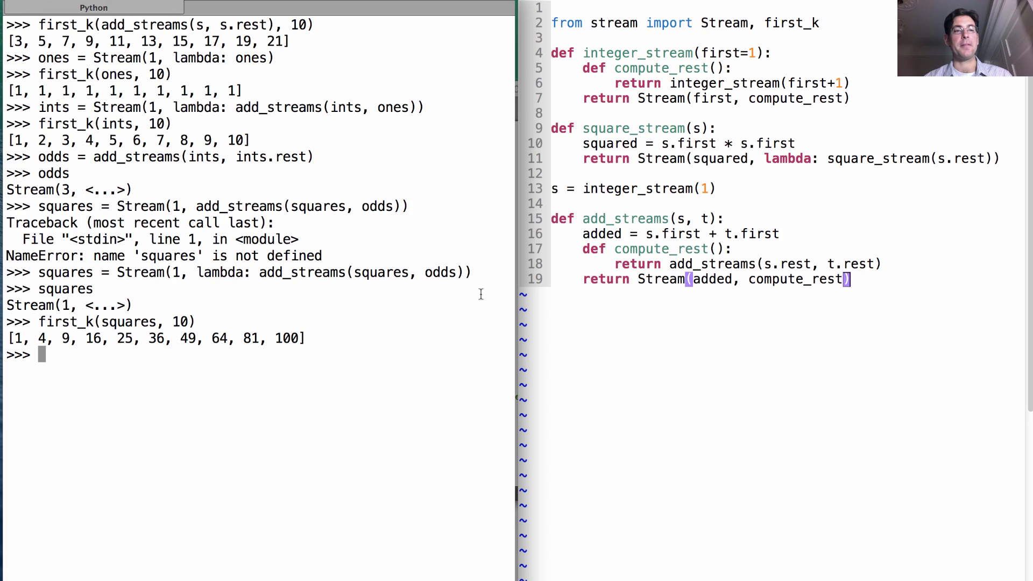
mouse_move(422, 309)
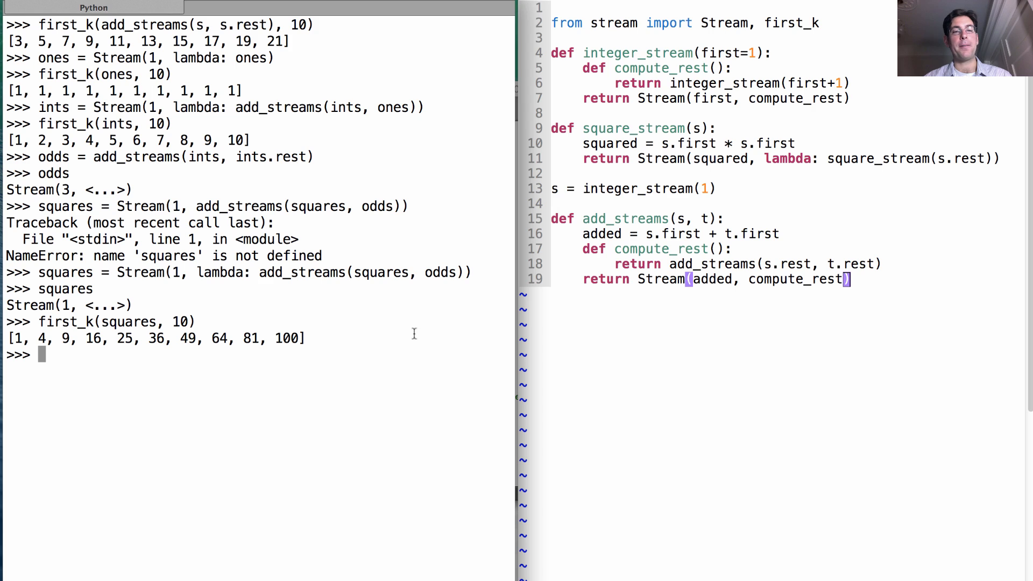
double_click(175, 273)
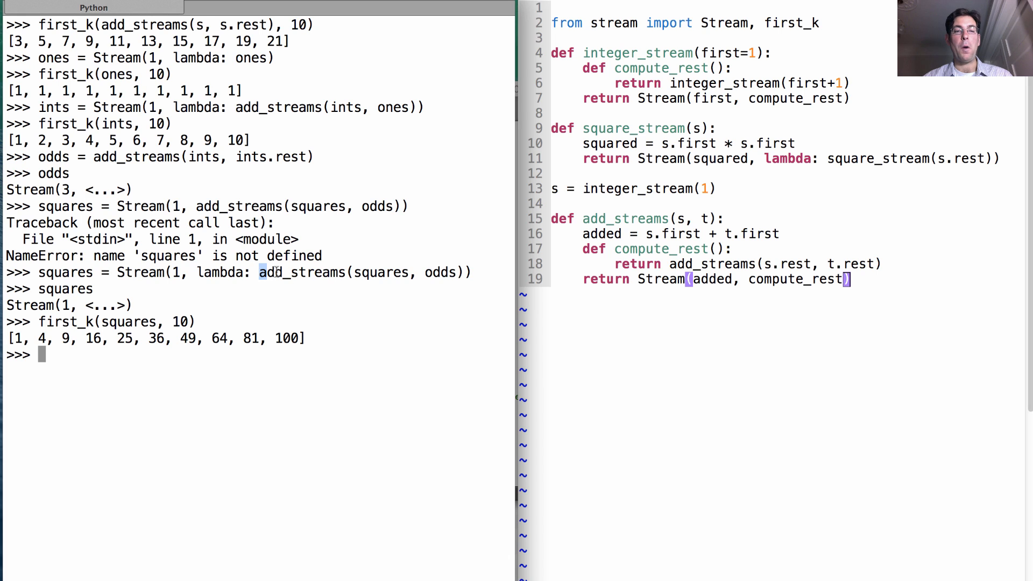
drag(260, 272, 463, 272)
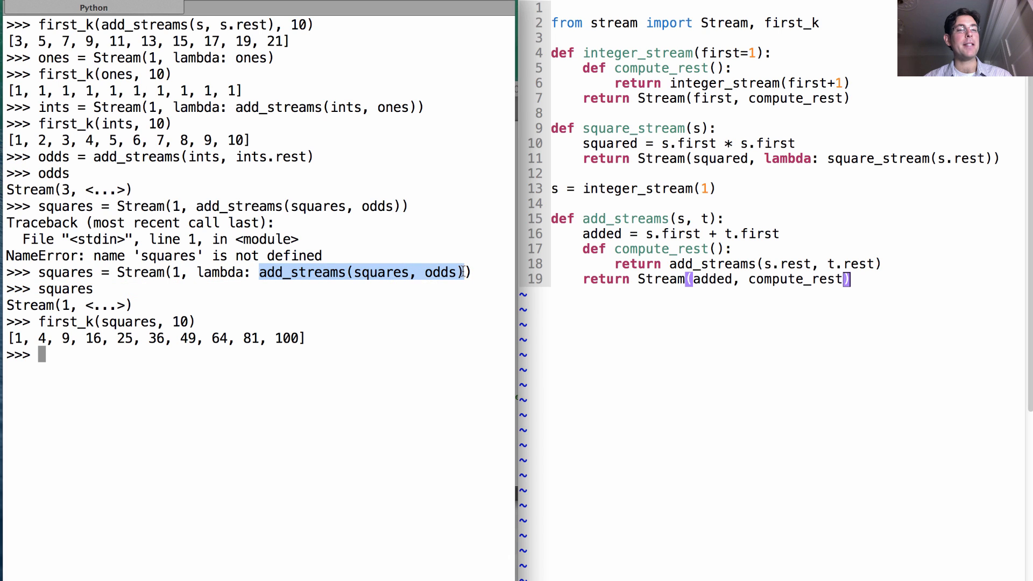
mouse_move(211, 283)
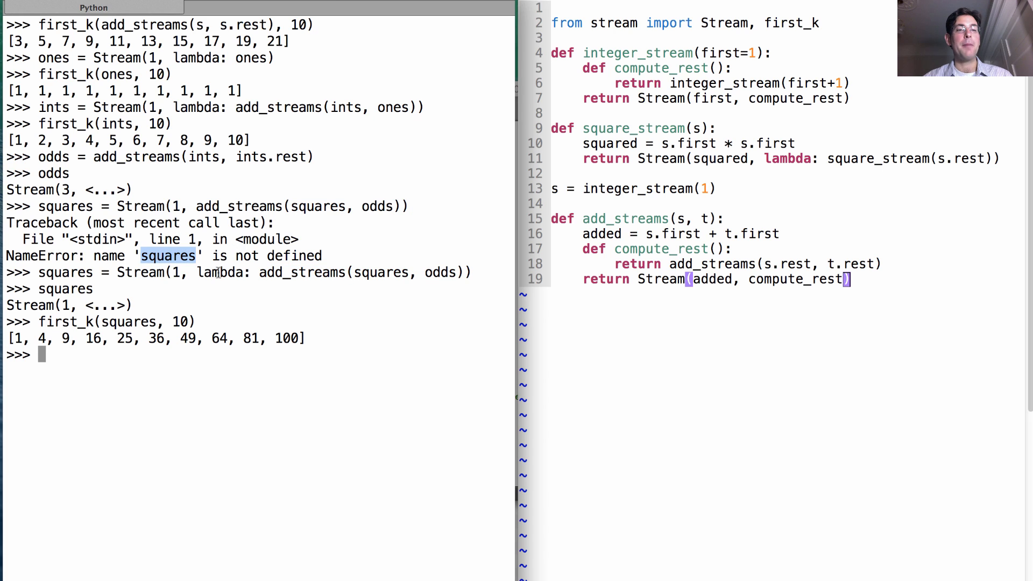
double_click(220, 272)
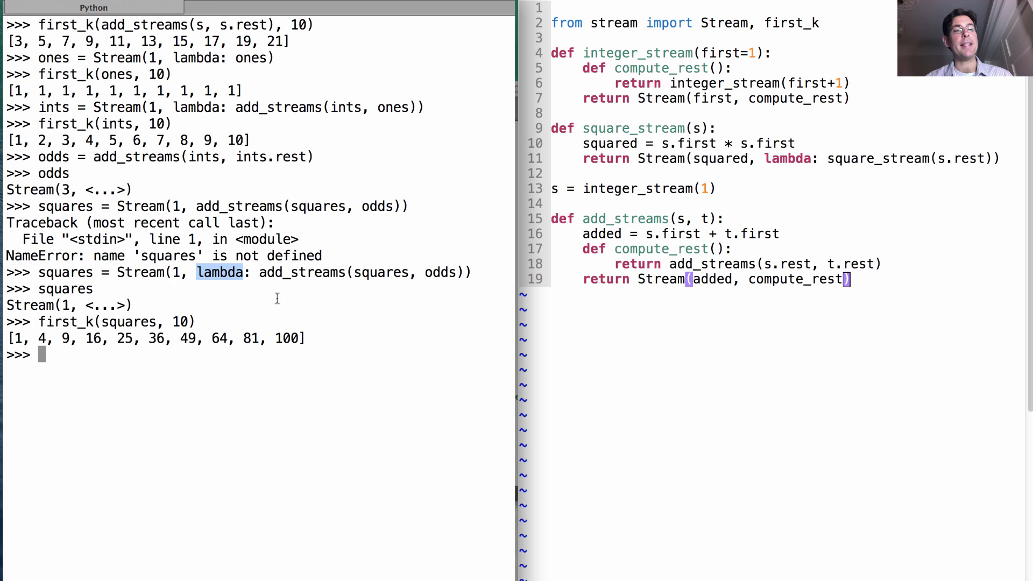